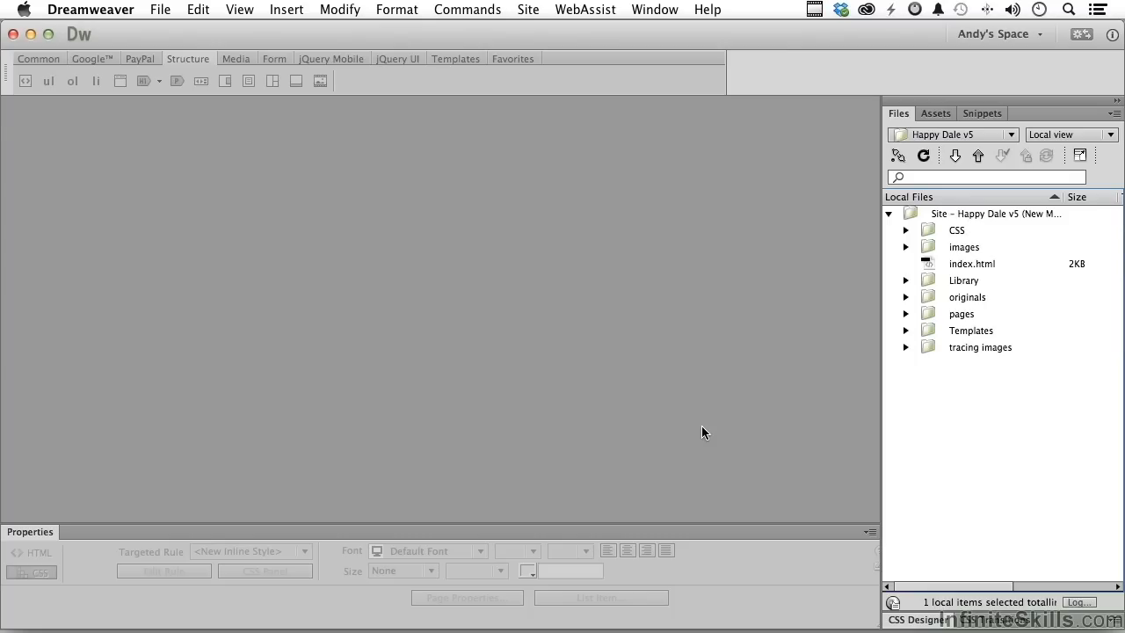
# - Expand the pages folder and open facilities_1.html from the Files panel
pyautogui.click(906, 314)
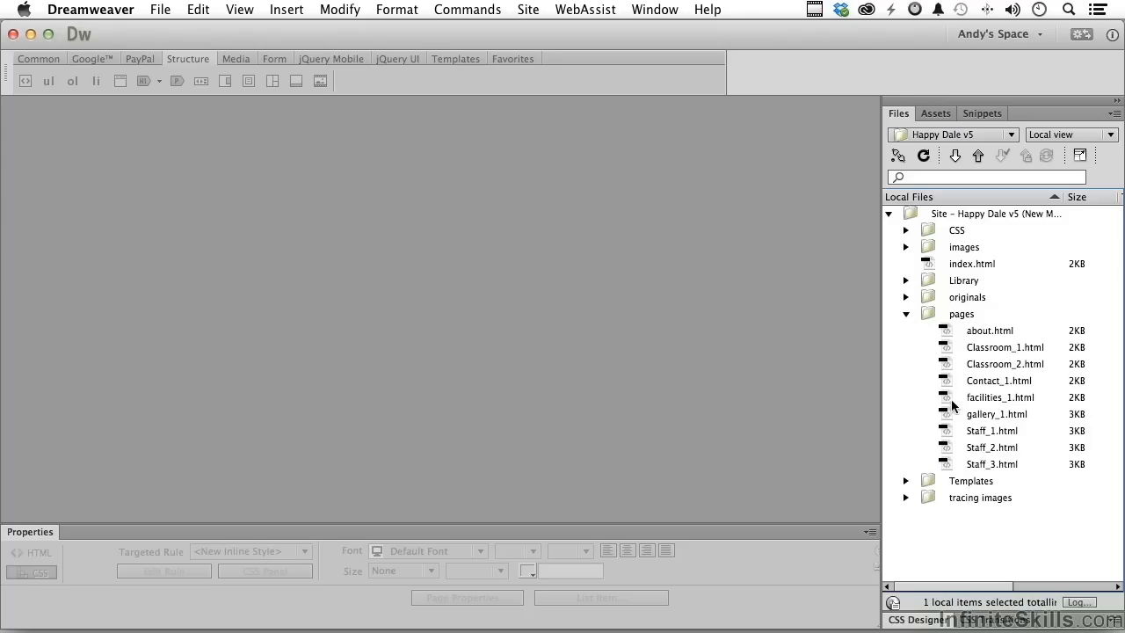
pyautogui.doubleClick(1000, 397)
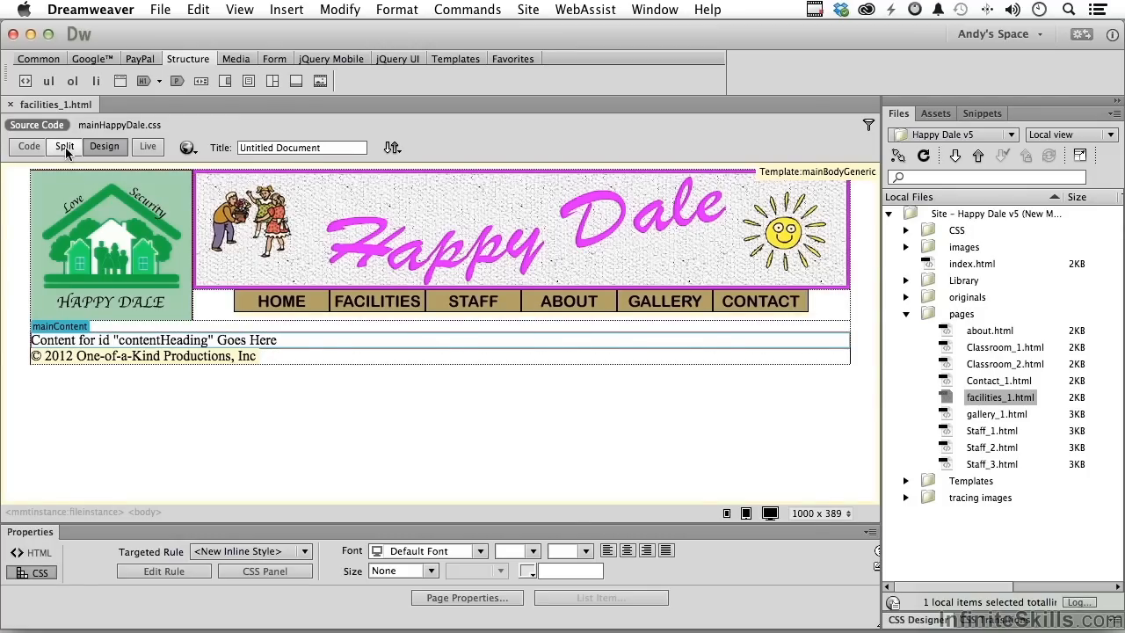
# - Switch to Split view and place the cursor on empty line 28 inside contentSection
pyautogui.click(63, 147)
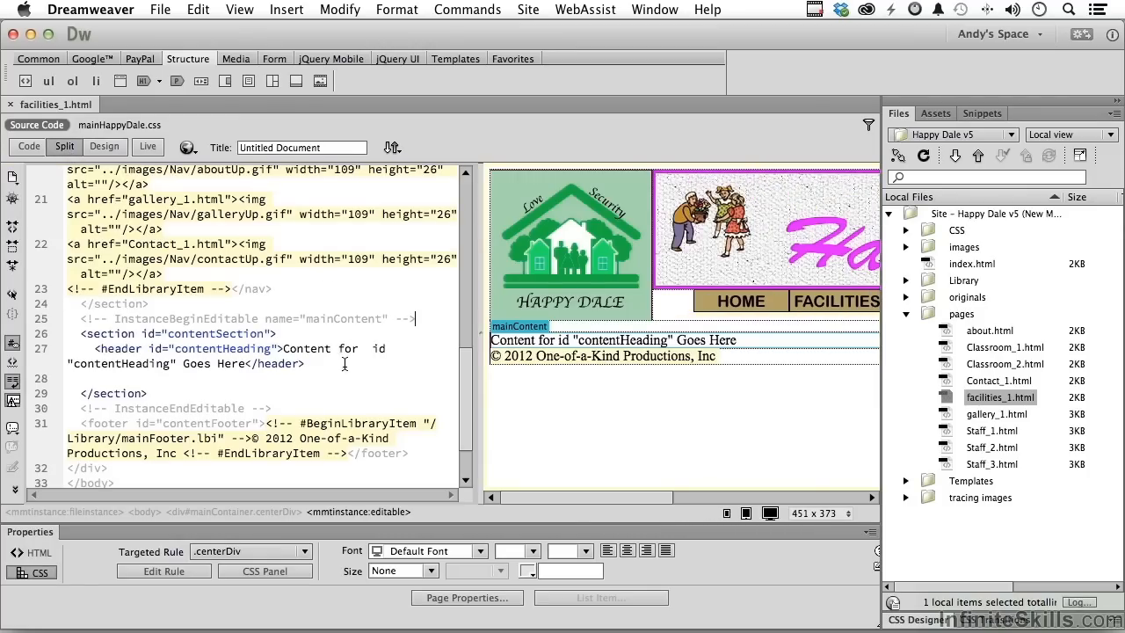
pyautogui.scroll(-3)
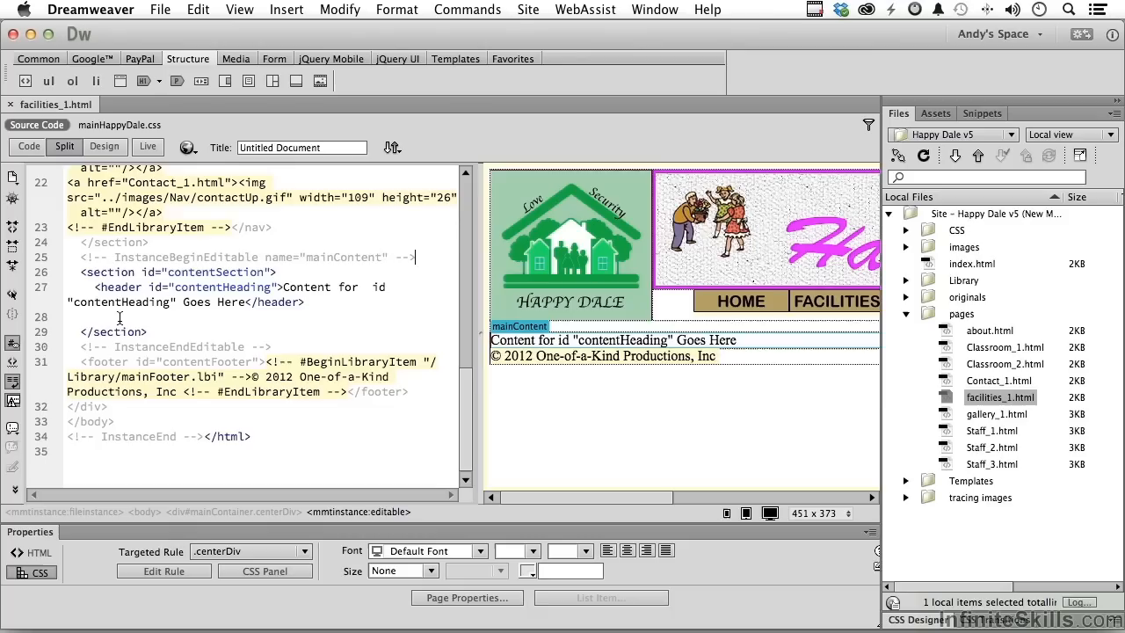
pyautogui.click(94, 318)
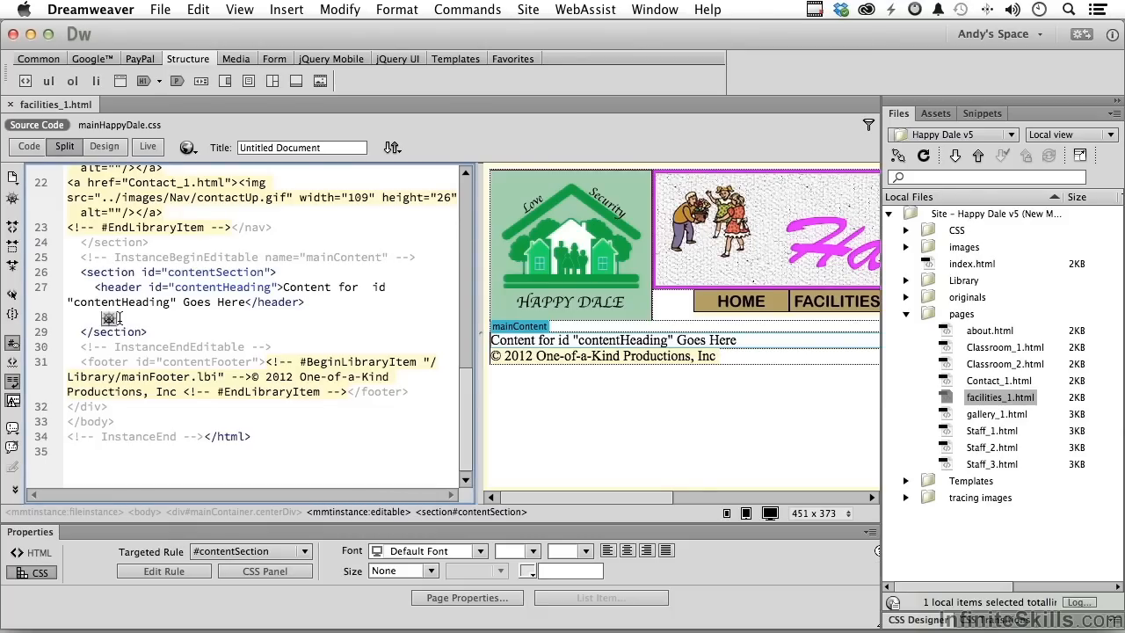
pyautogui.moveTo(249, 81)
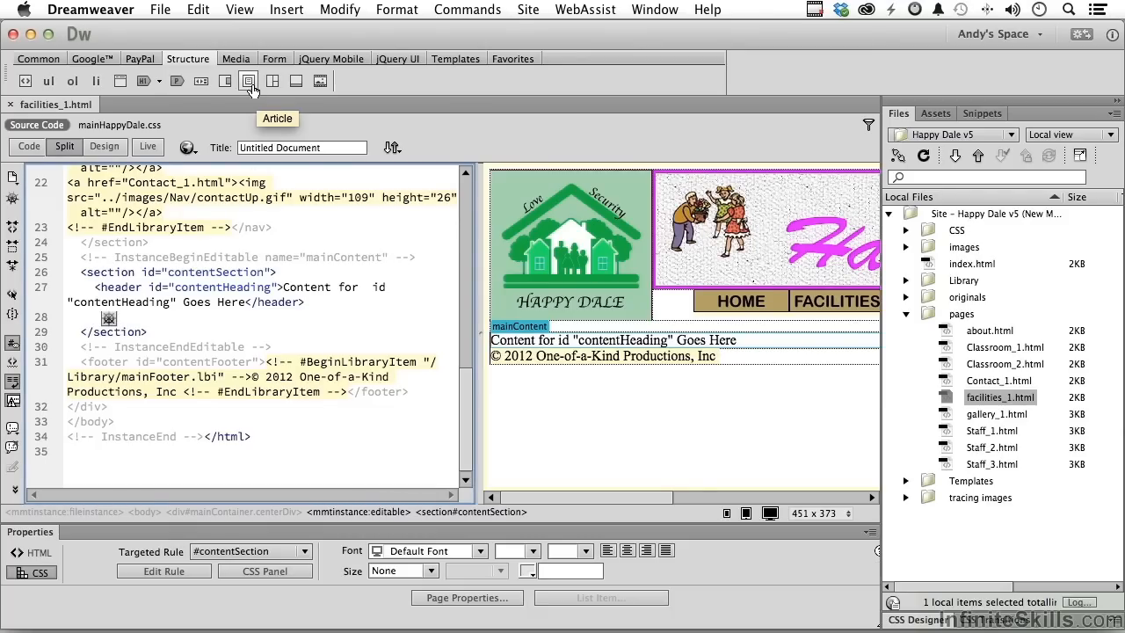
# - Insert an article element with ID imageMap inside contentSection
pyautogui.click(248, 80)
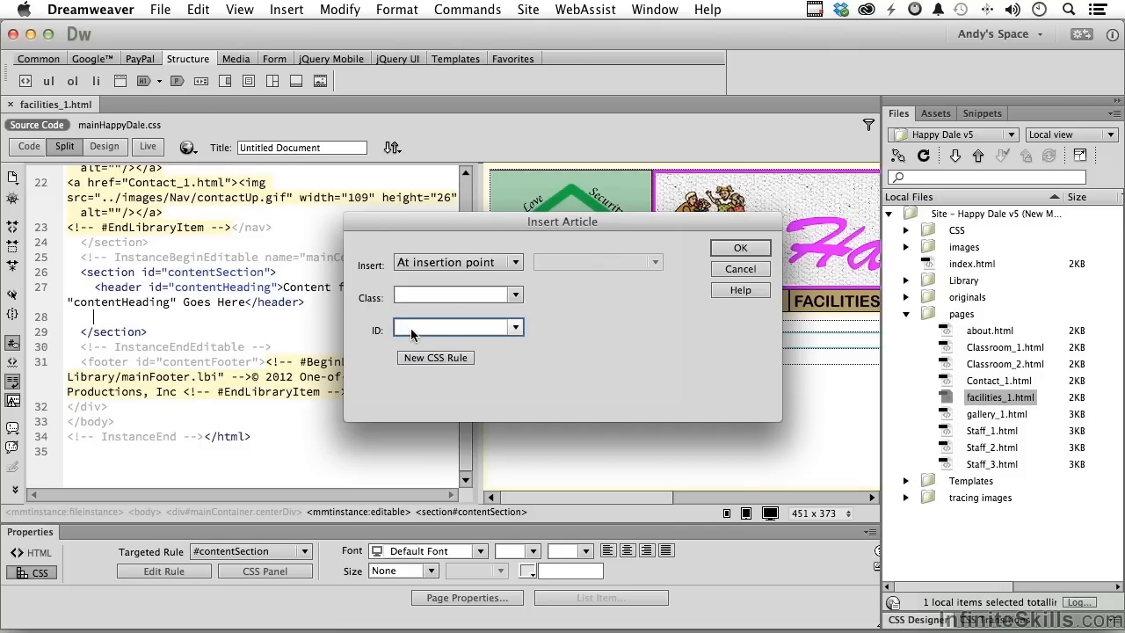
pyautogui.write('image')
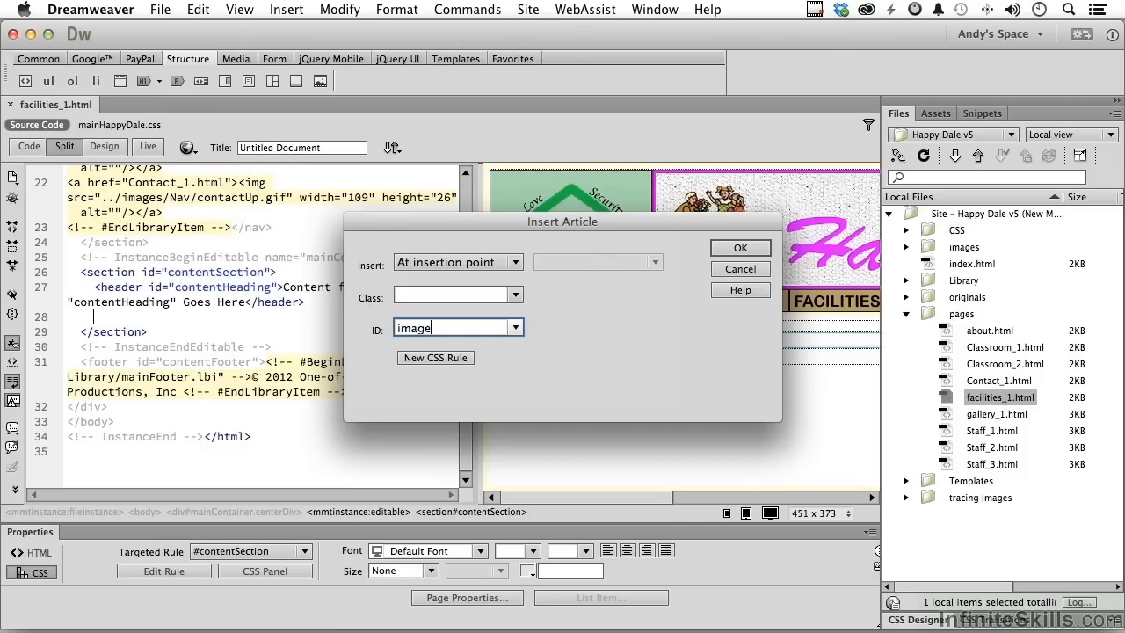
pyautogui.write('Map')
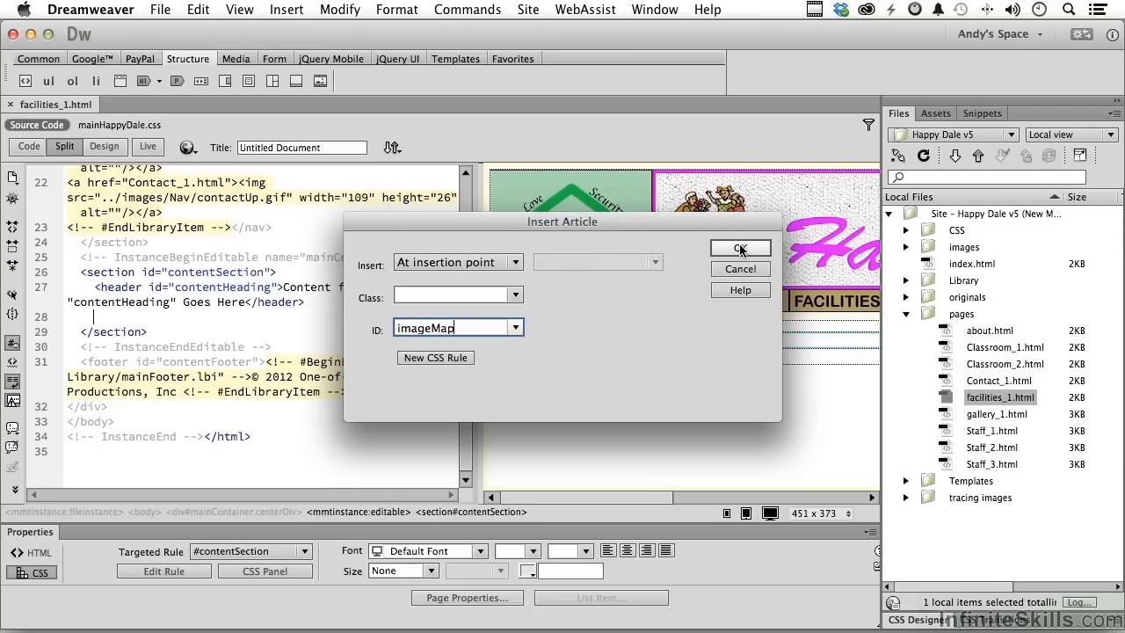
pyautogui.click(740, 247)
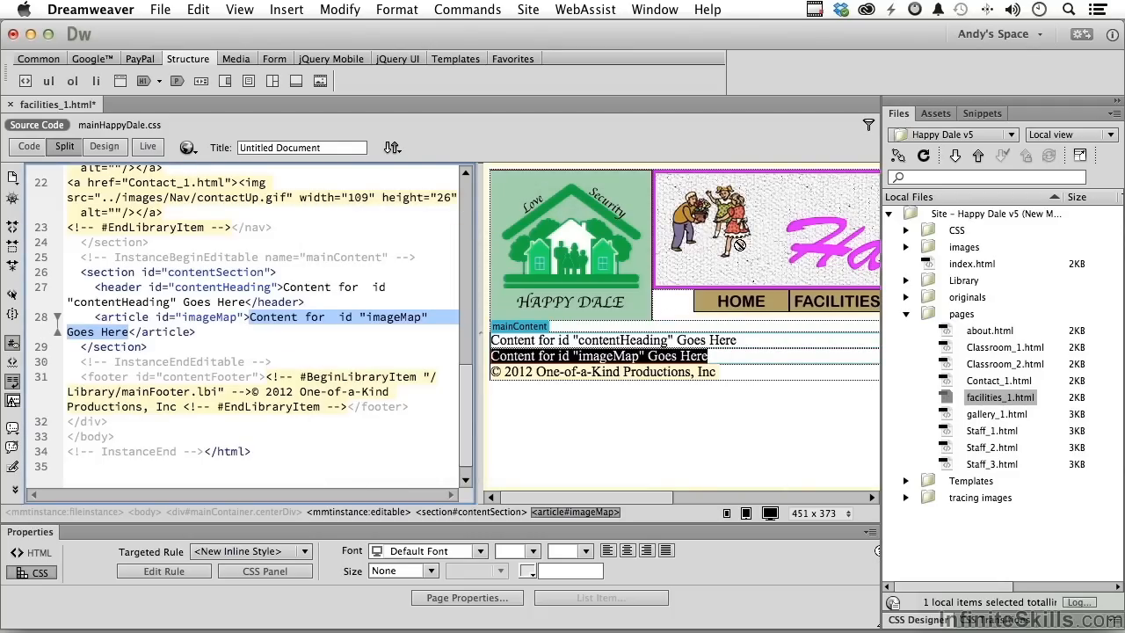
pyautogui.moveTo(665, 365)
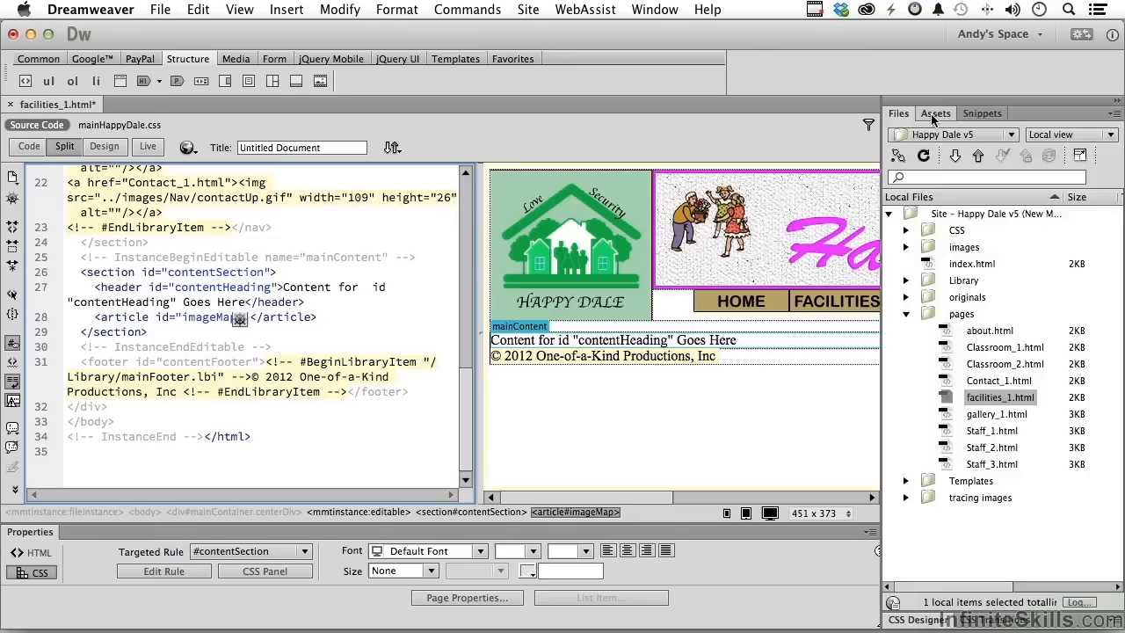
# - Select HappyDaleSiteMap.jpg from the Assets panel's Images list for the imageMap article
pyautogui.click(935, 113)
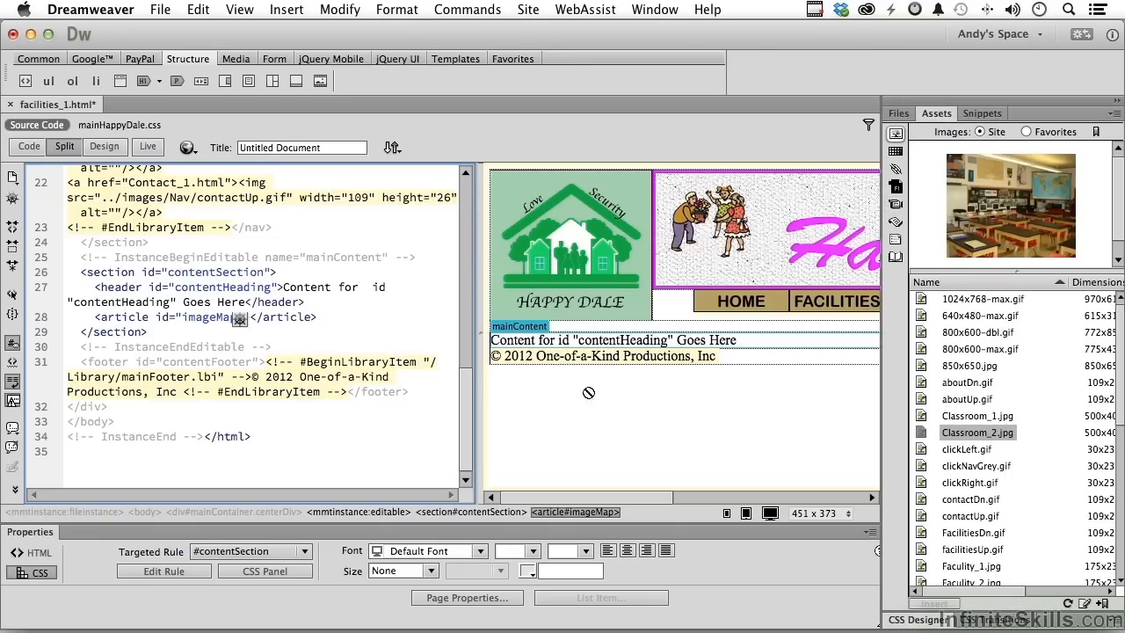
pyautogui.scroll(-3)
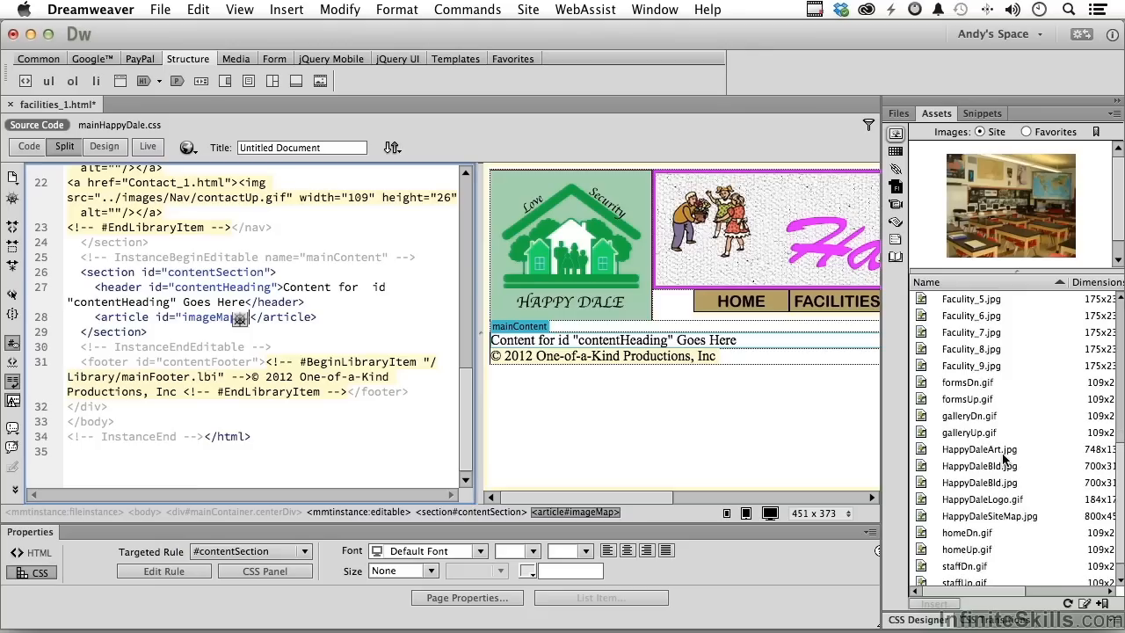
pyautogui.scroll(-3)
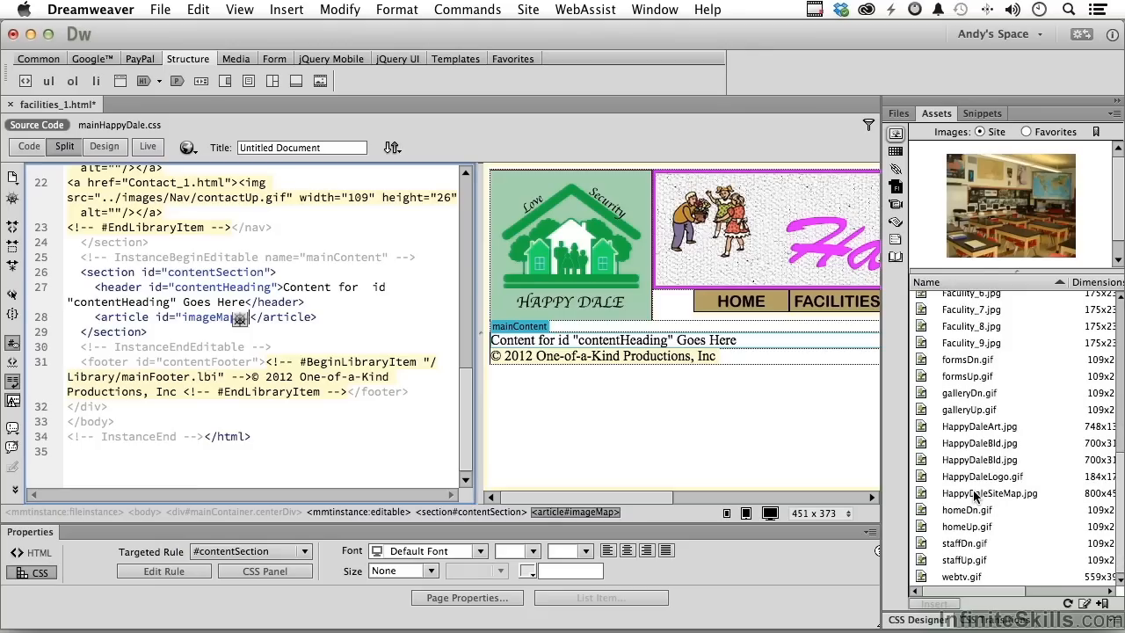
pyautogui.click(989, 493)
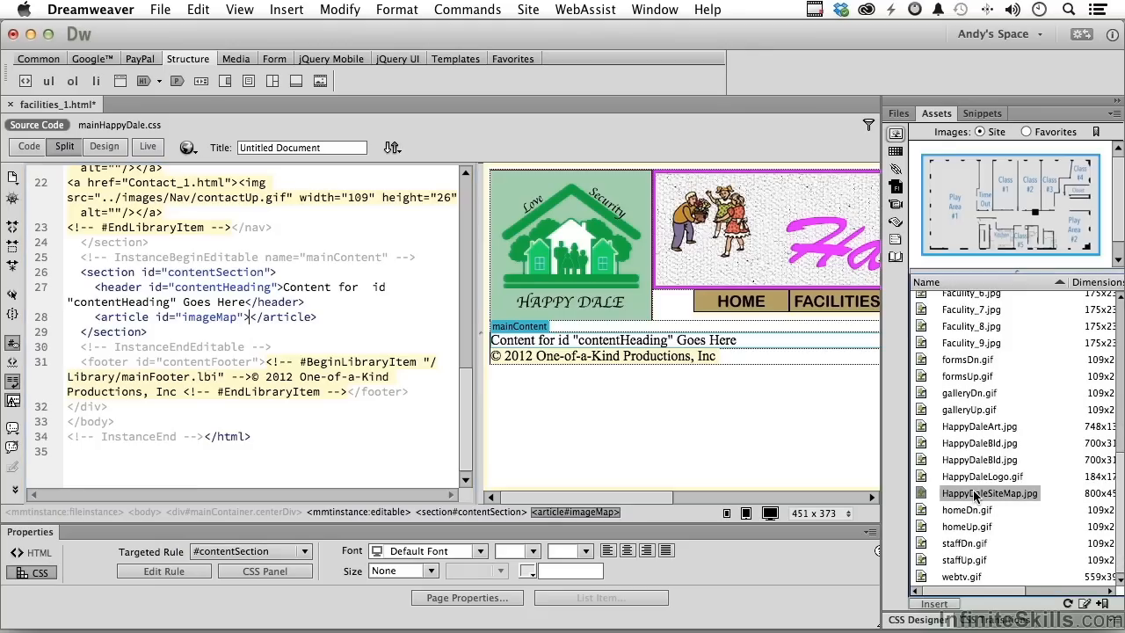
pyautogui.moveTo(945, 205)
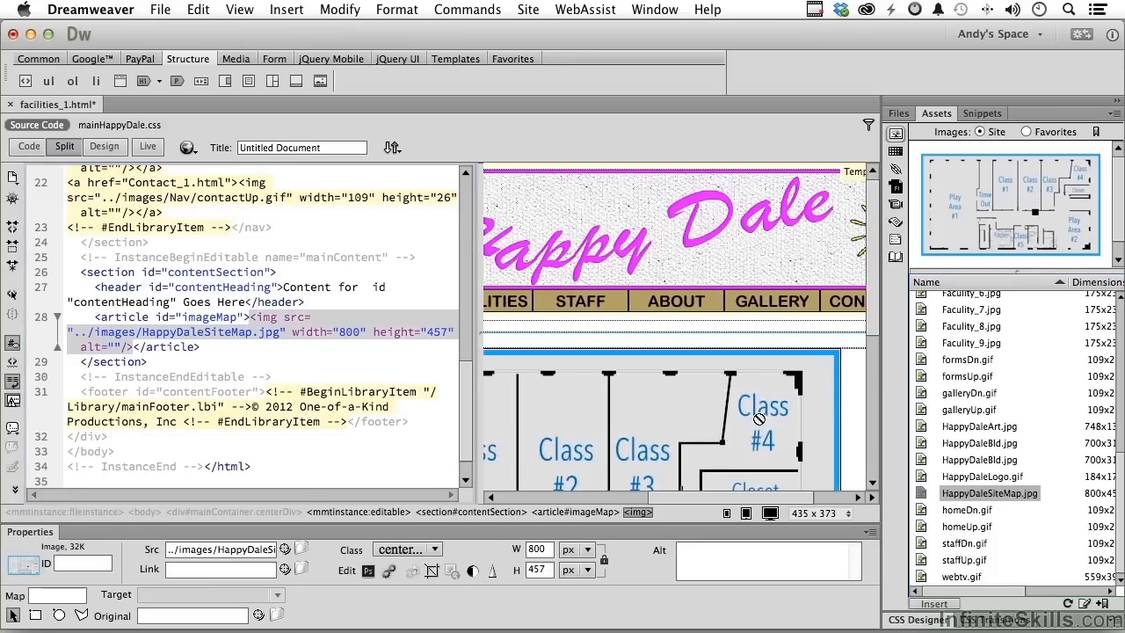
pyautogui.moveTo(105, 146)
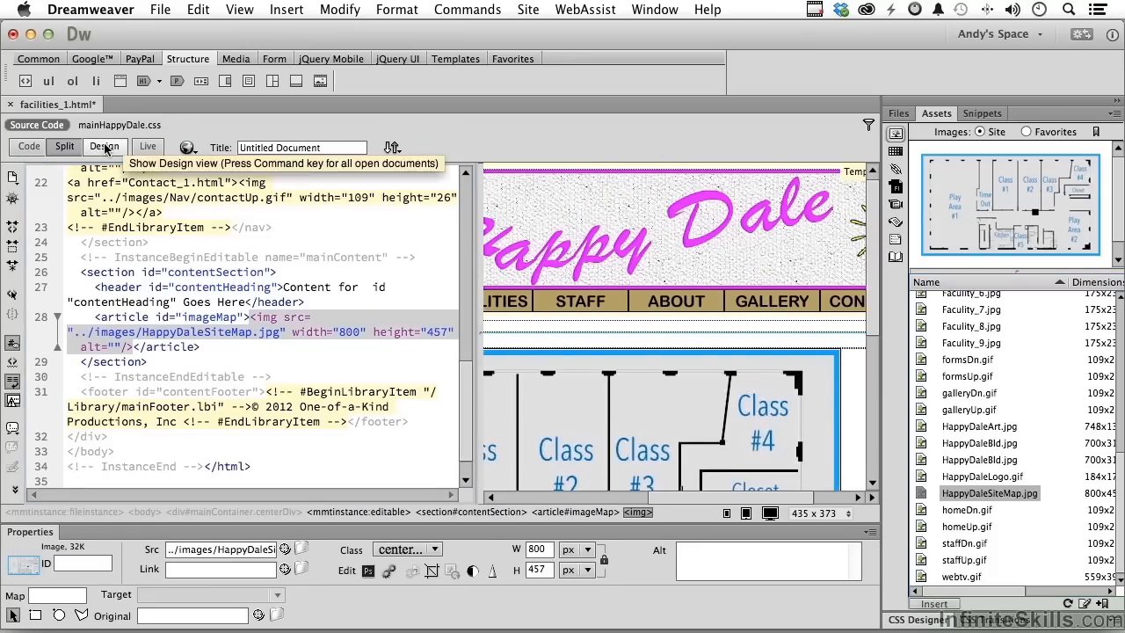
# - Switch to Design view and scroll down to the 800×457 floor plan image
pyautogui.click(104, 146)
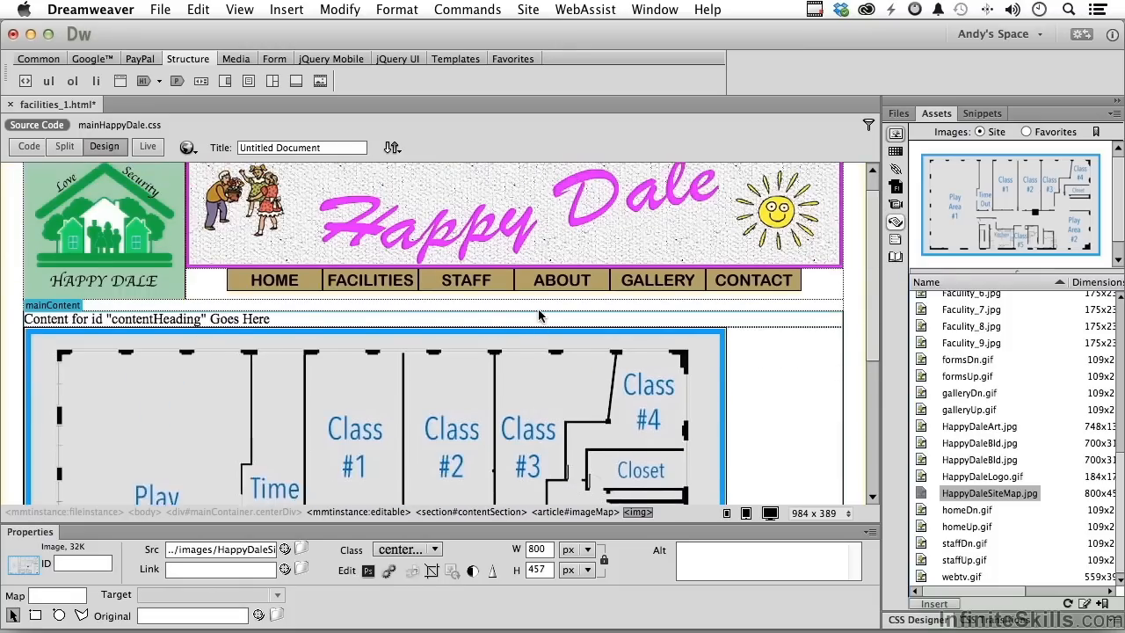
pyautogui.scroll(-3)
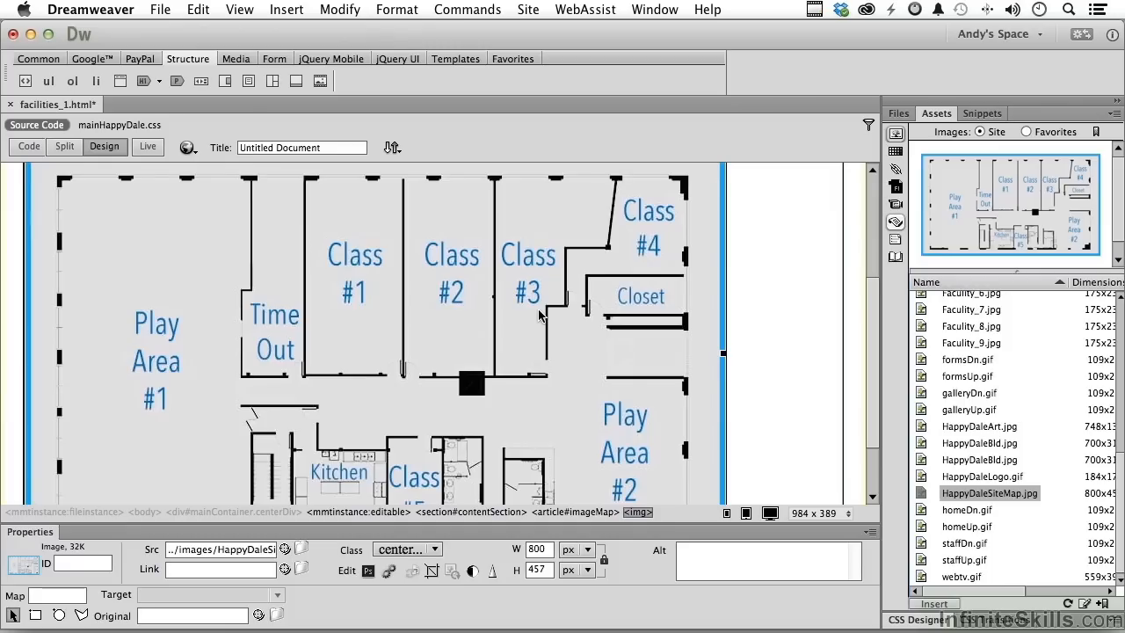
pyautogui.moveTo(863, 249)
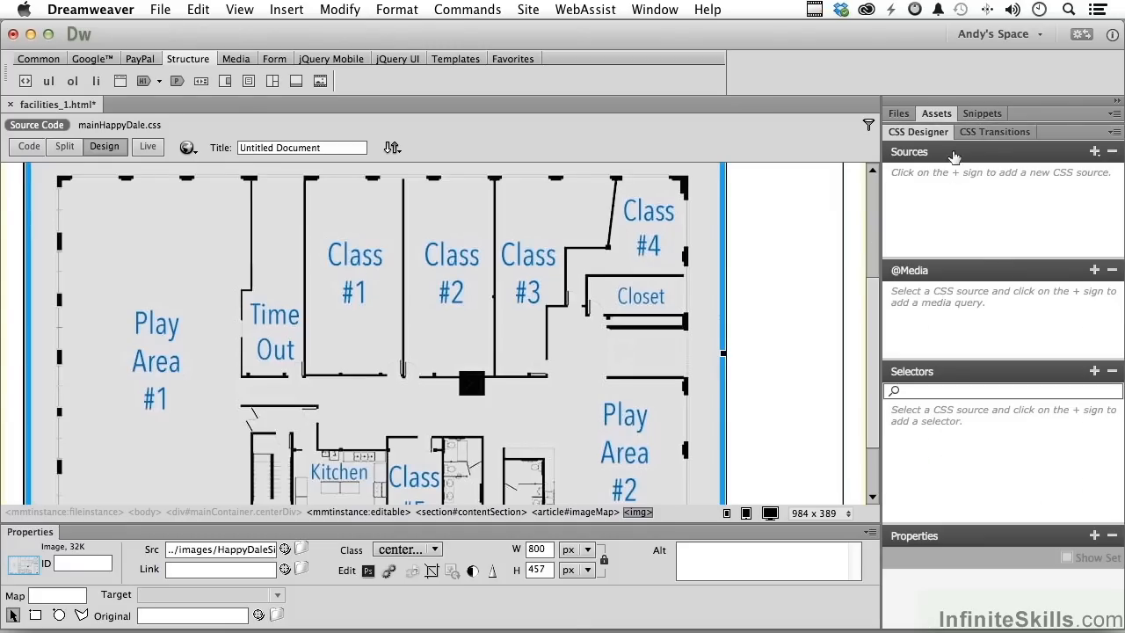
# - Add a #imageMap selector to mainHappyDale.css with a 20px top margin
pyautogui.click(1094, 152)
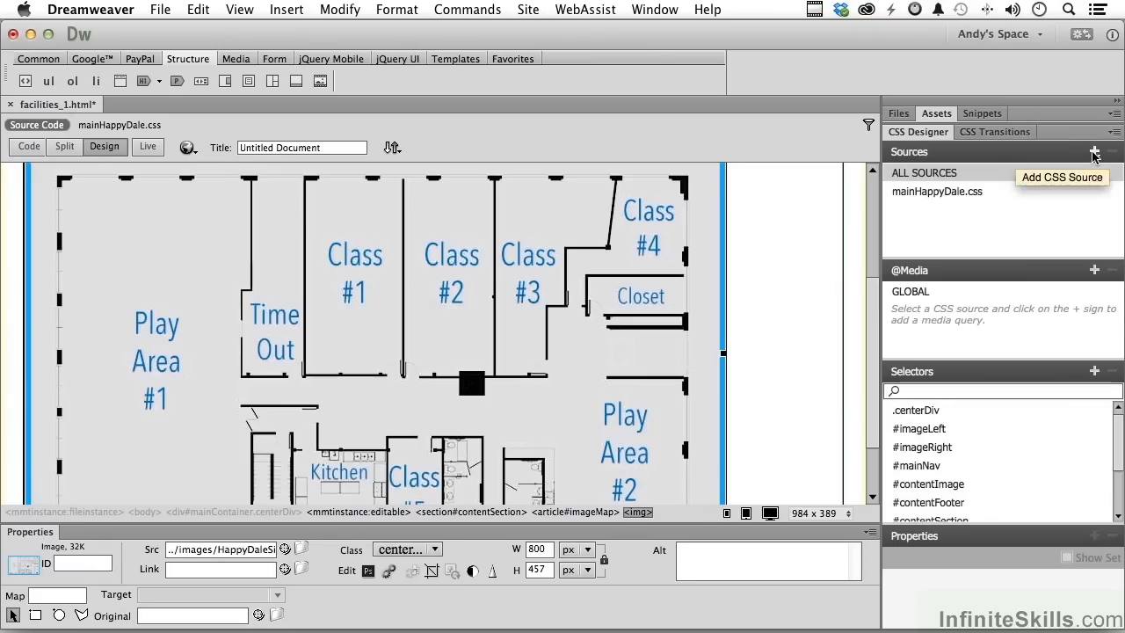
pyautogui.moveTo(883, 293)
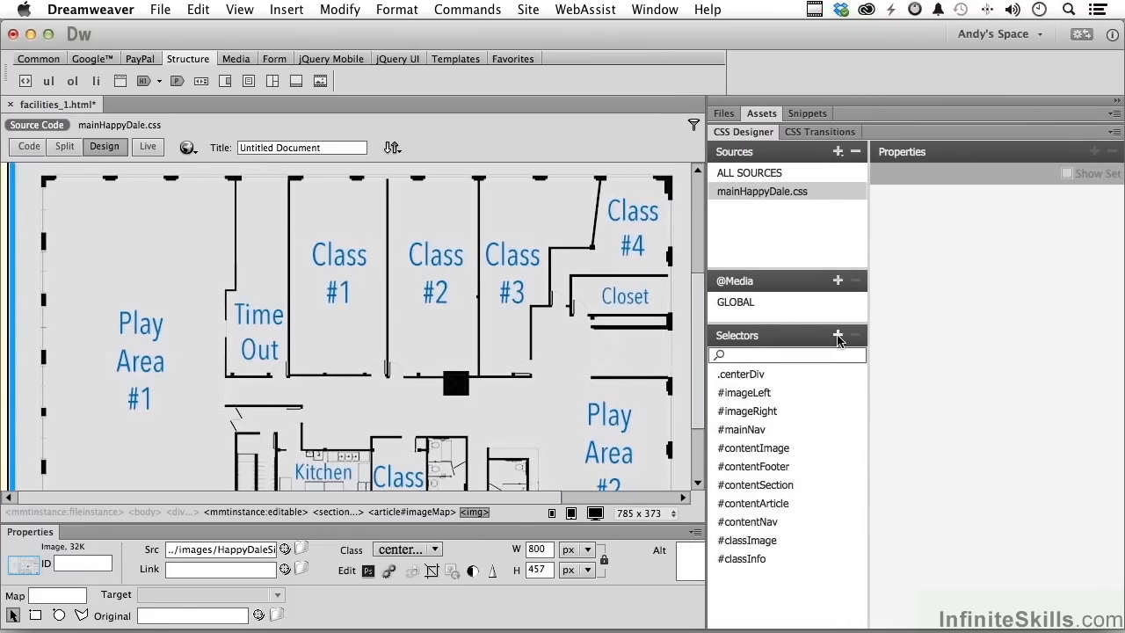
pyautogui.click(837, 336)
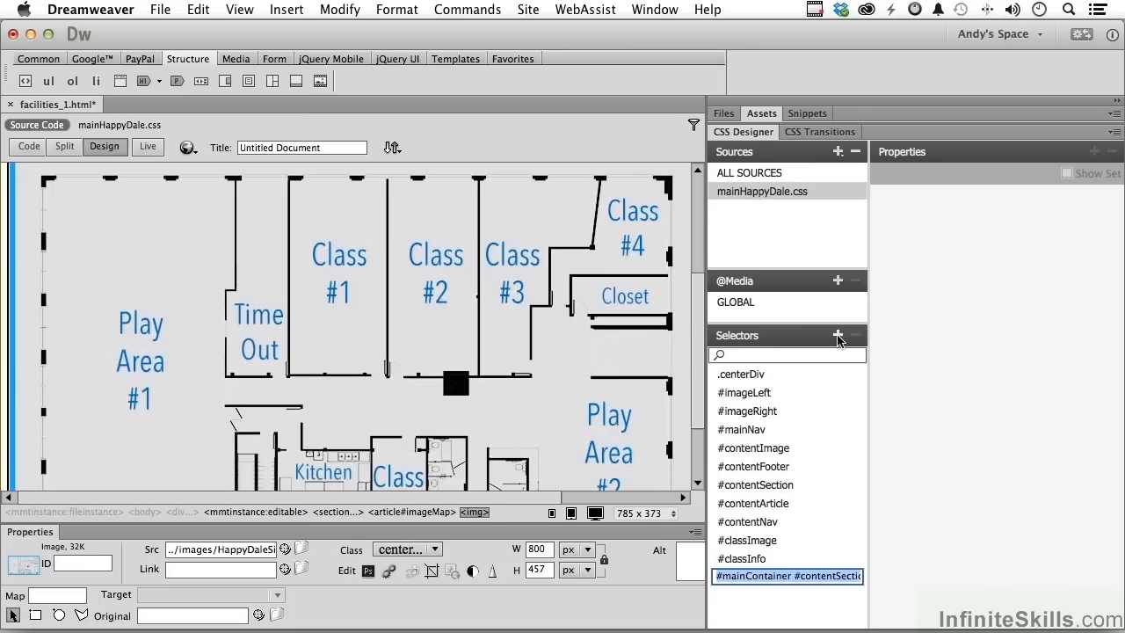
pyautogui.click(838, 335)
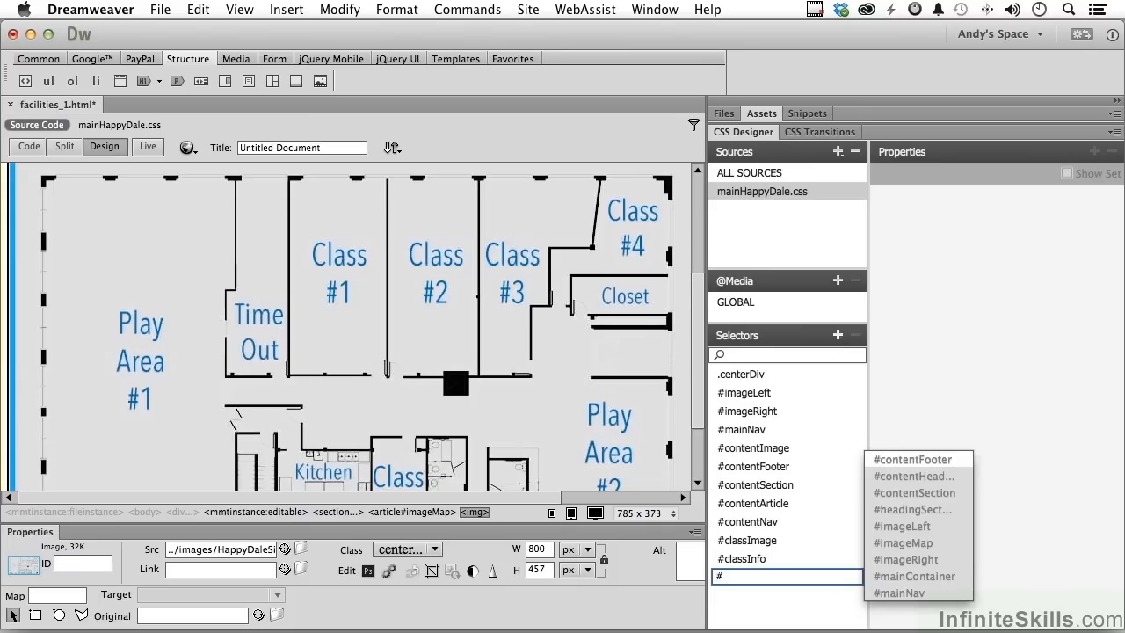
pyautogui.click(903, 542)
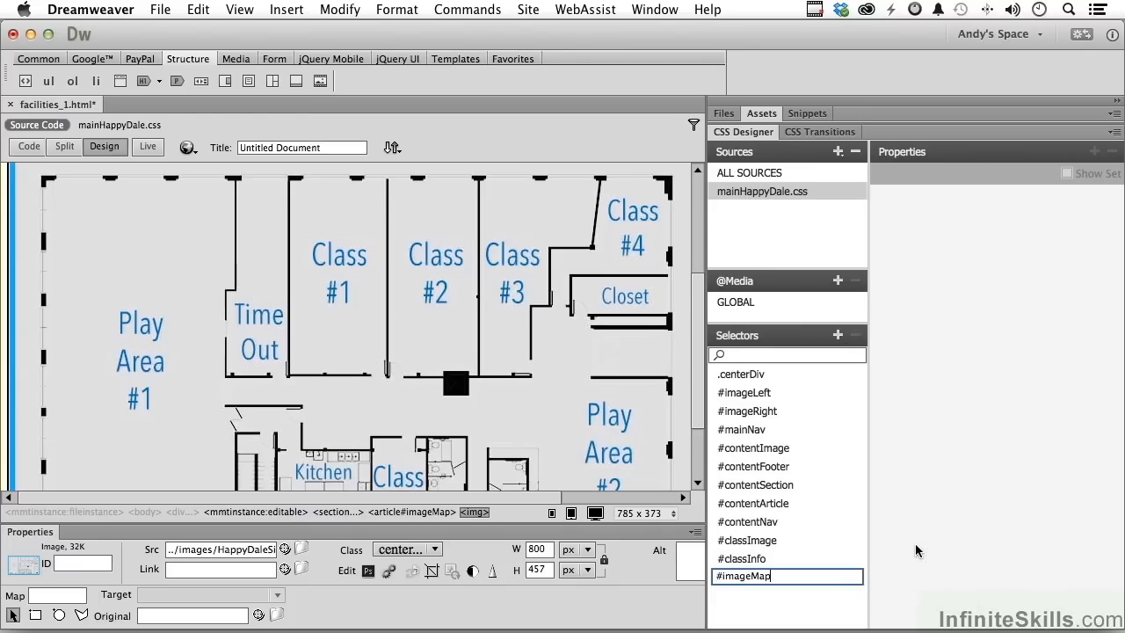
pyautogui.click(752, 577)
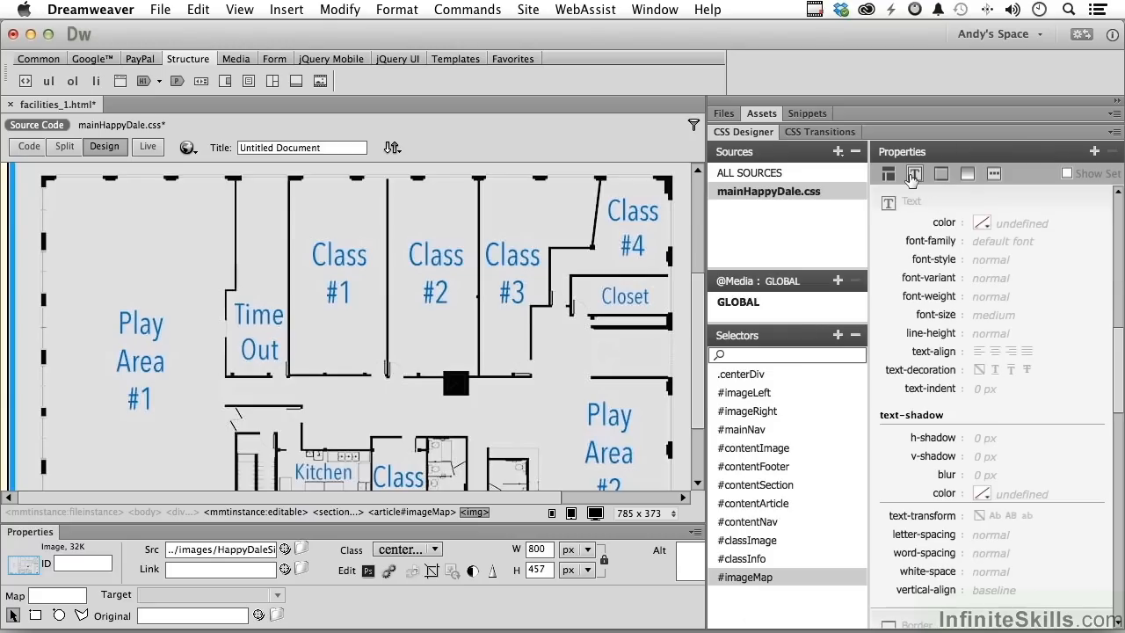
pyautogui.moveTo(994, 352)
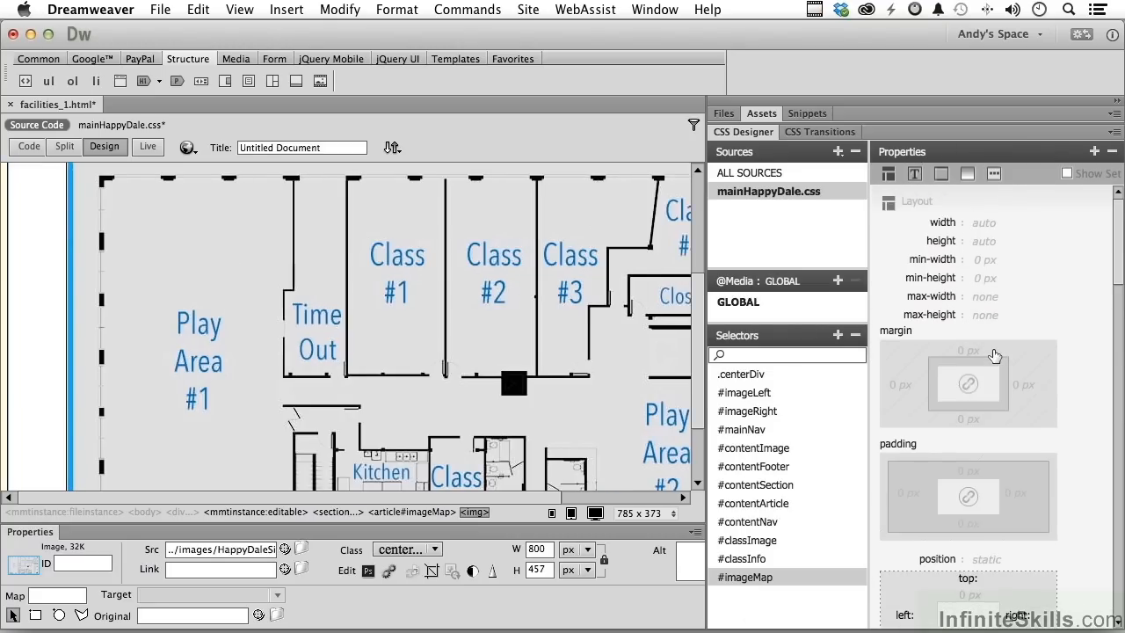
pyautogui.click(967, 350)
pyautogui.write('20')
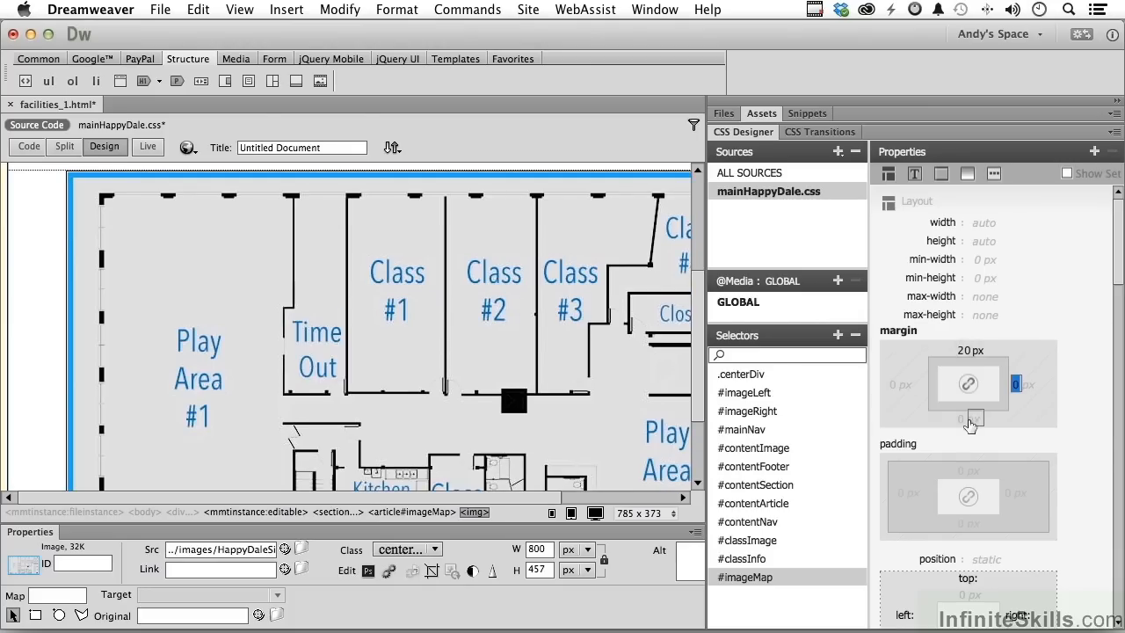
pyautogui.moveTo(966, 420)
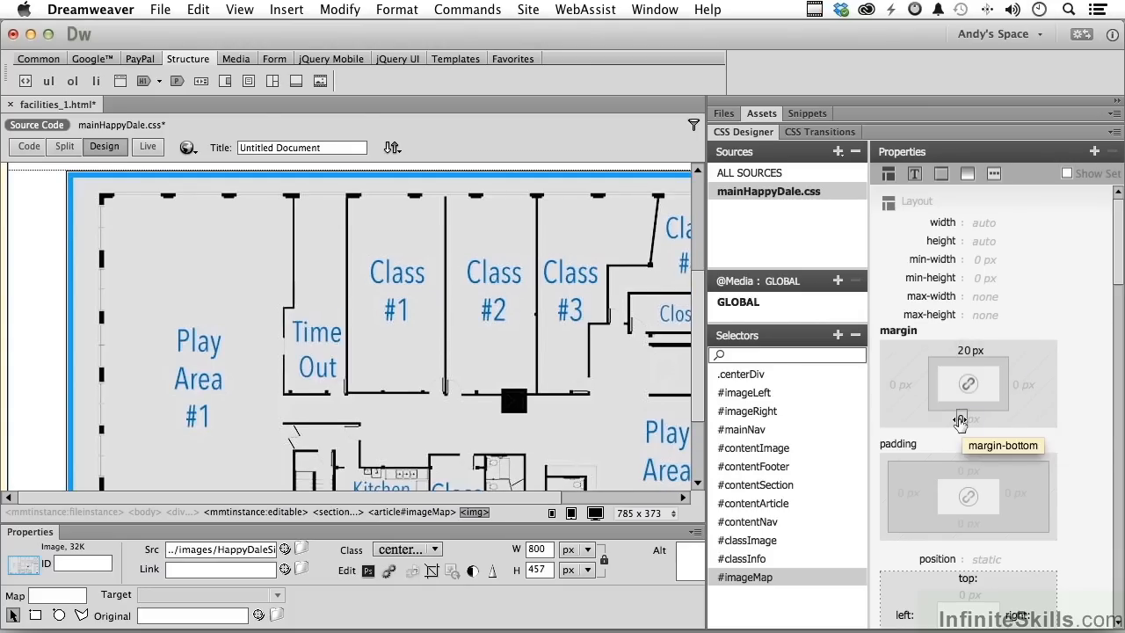
pyautogui.click(966, 418)
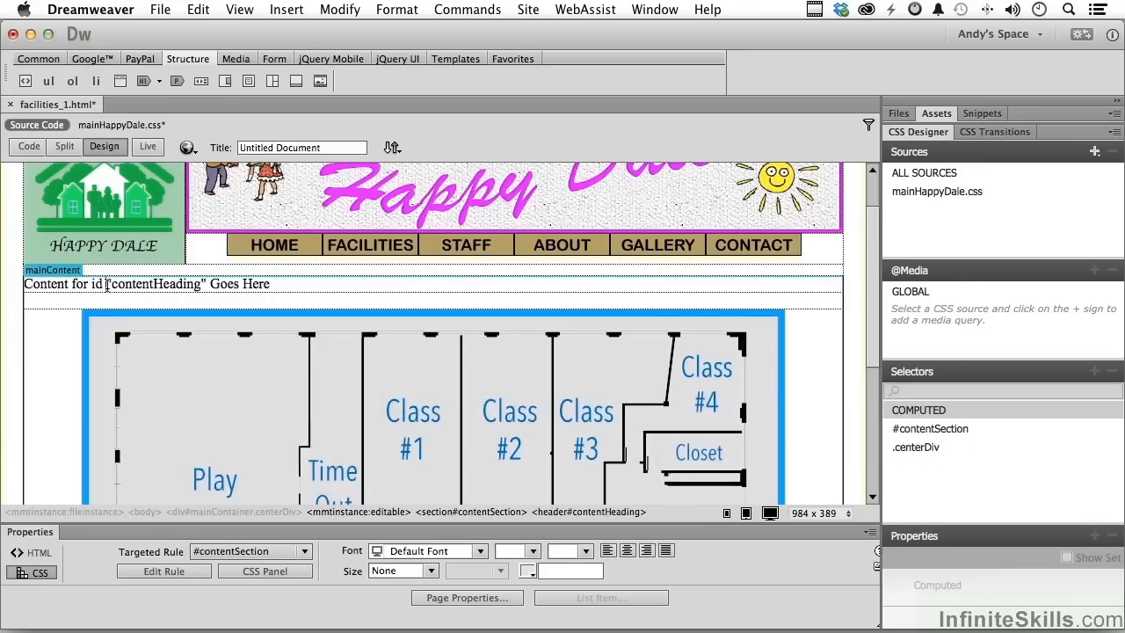
# - Type 'Happy Dale Image Map' over the contentHeading placeholder text
pyautogui.write('Happy Dale Image Map')
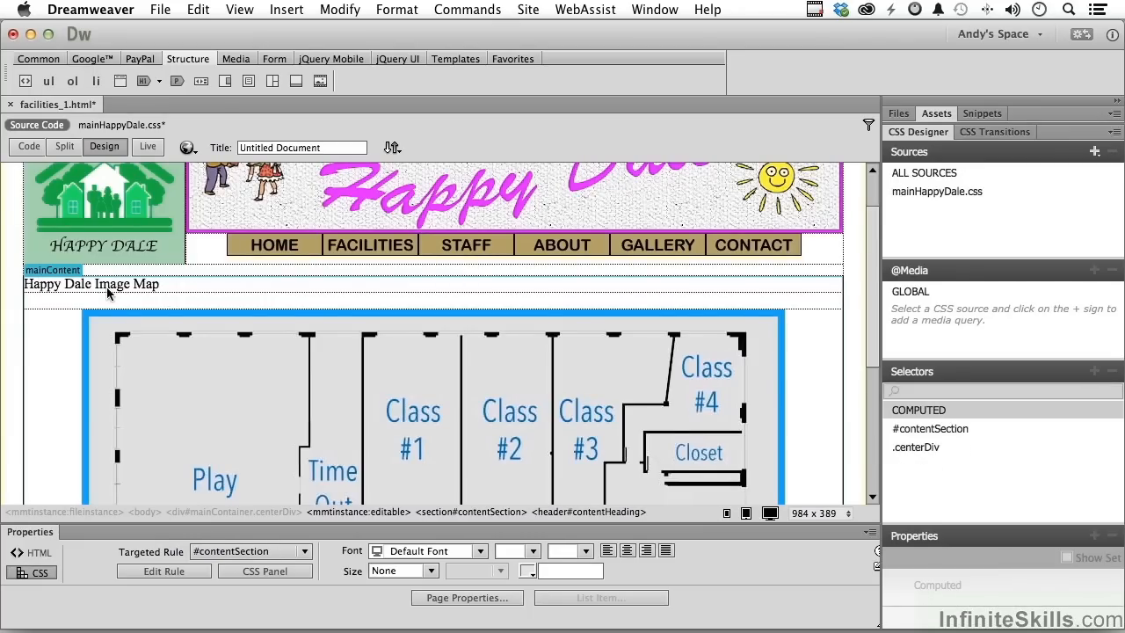
pyautogui.scroll(-3)
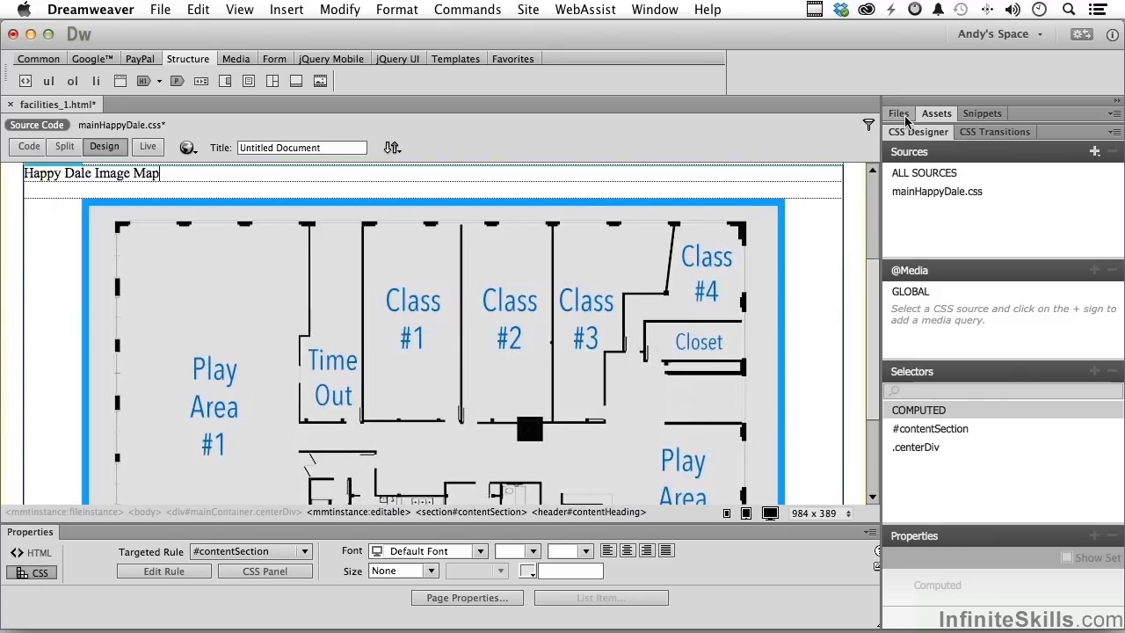
# - Draw rectangle hotspots over Class #1 and Class #2, dismissing the alt-text reminder
pyautogui.click(897, 113)
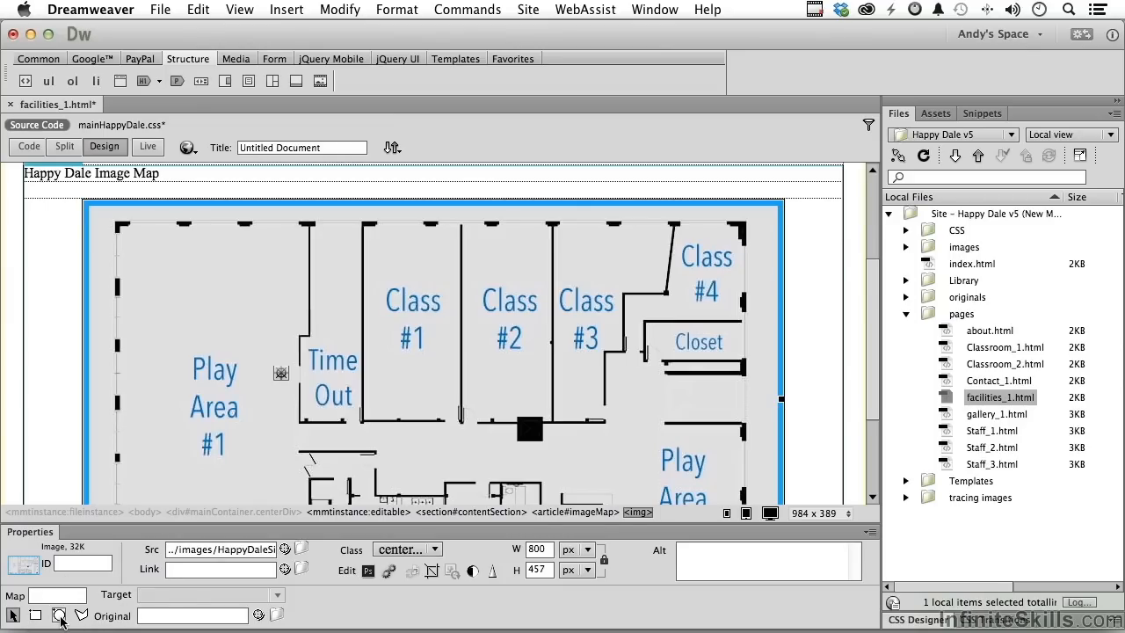
pyautogui.moveTo(81, 614)
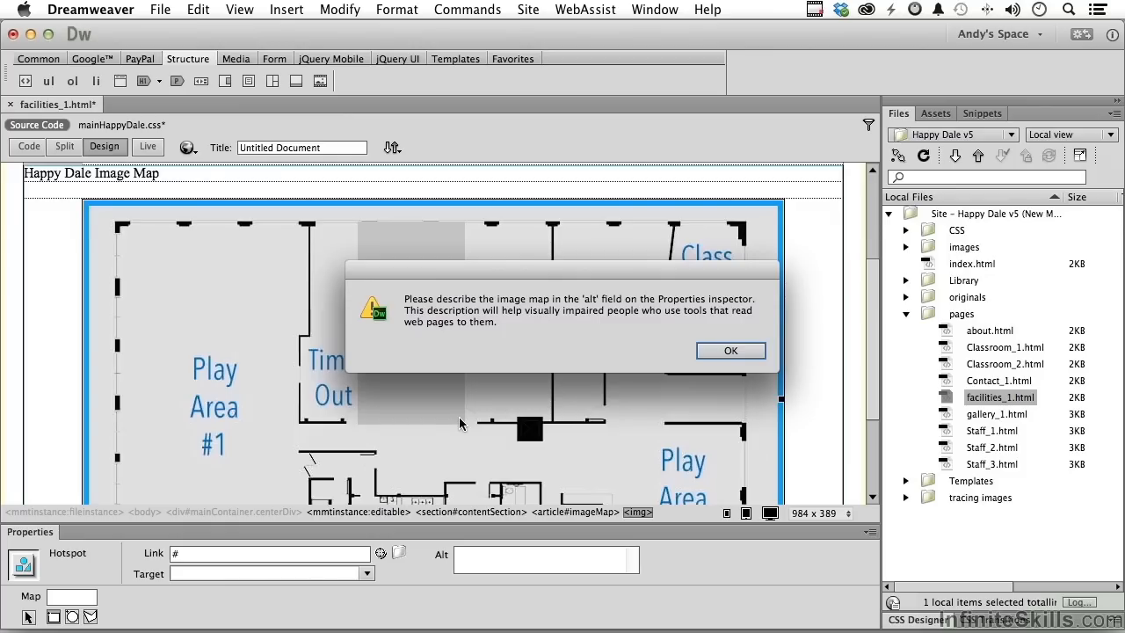
pyautogui.click(730, 349)
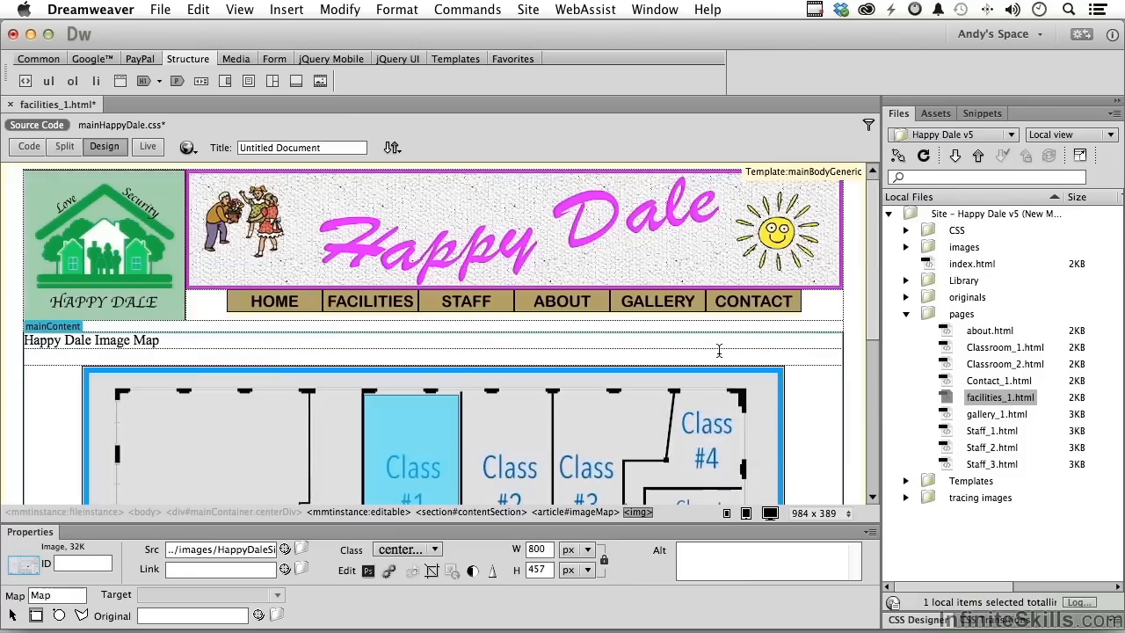
pyautogui.scroll(-3)
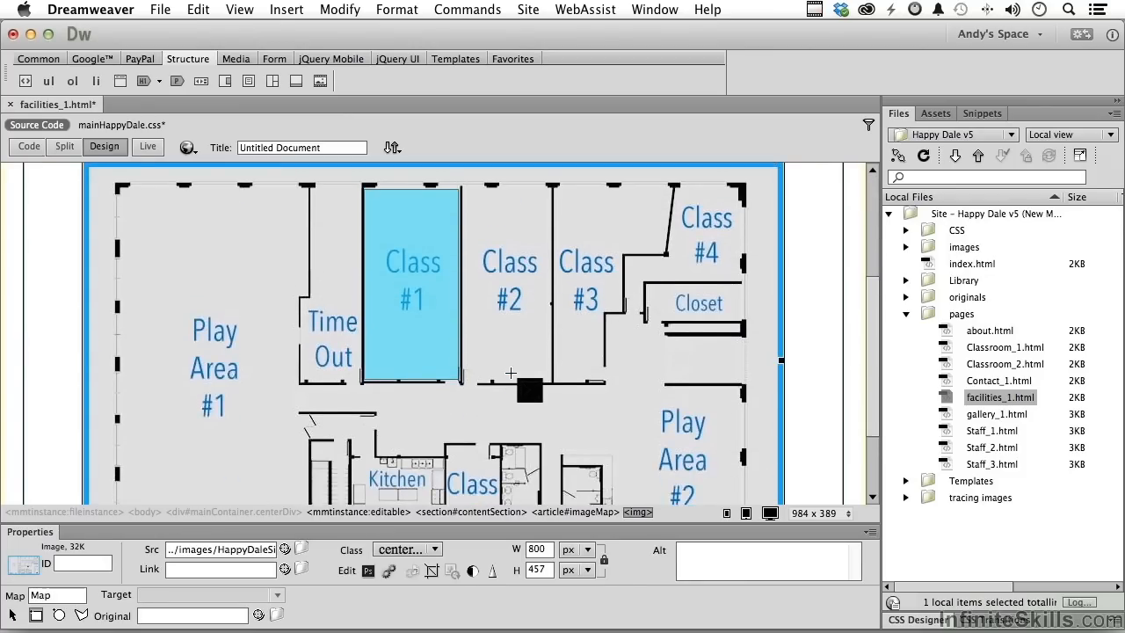
pyautogui.scroll(3)
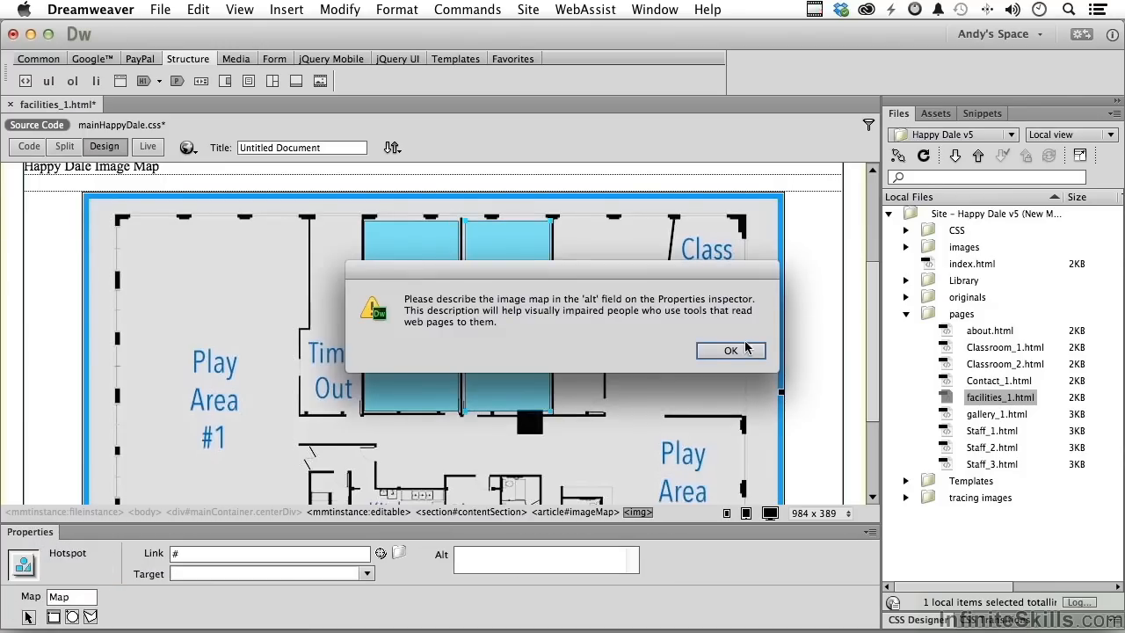
# - Dismiss the alt reminder and link the Class #2 hotspot to Classroom_2.html
pyautogui.click(730, 350)
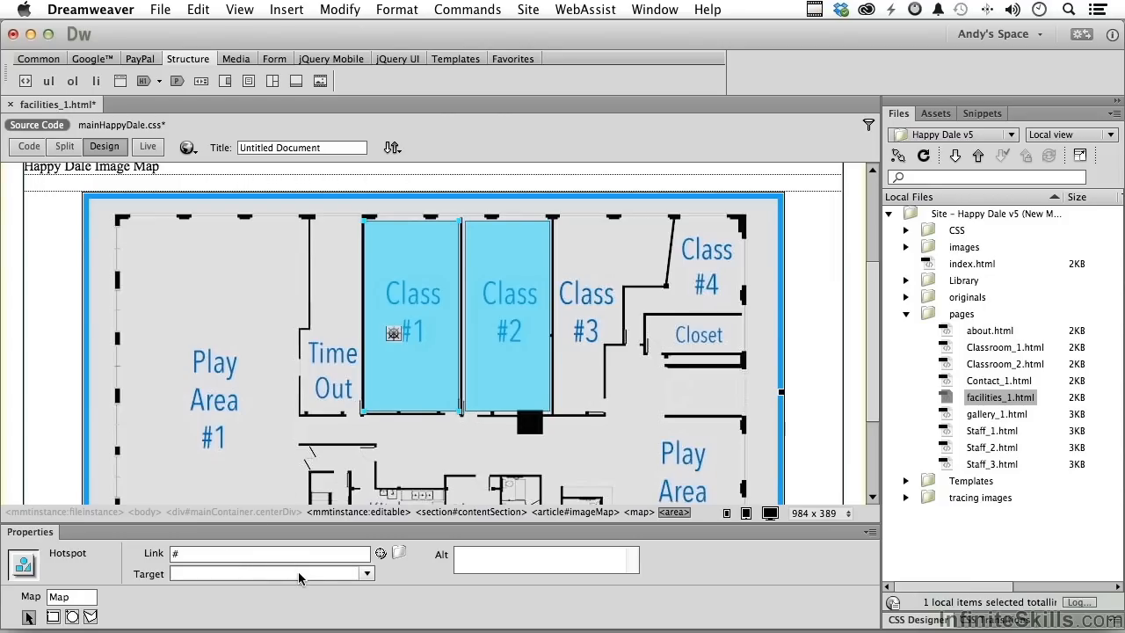
pyautogui.moveTo(381, 553)
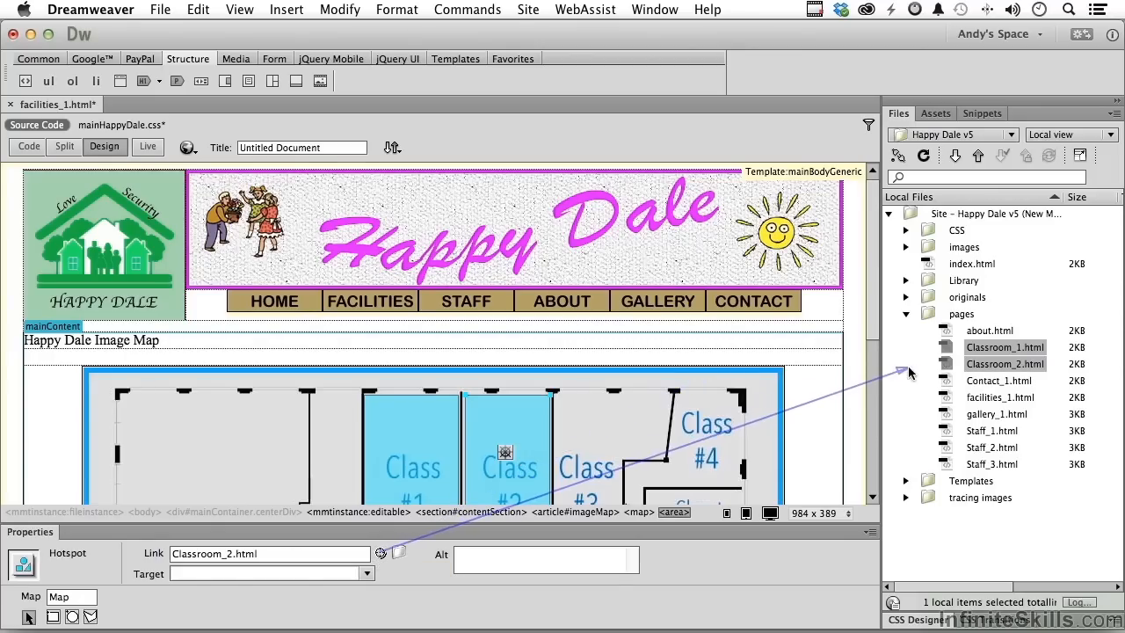
pyautogui.click(650, 430)
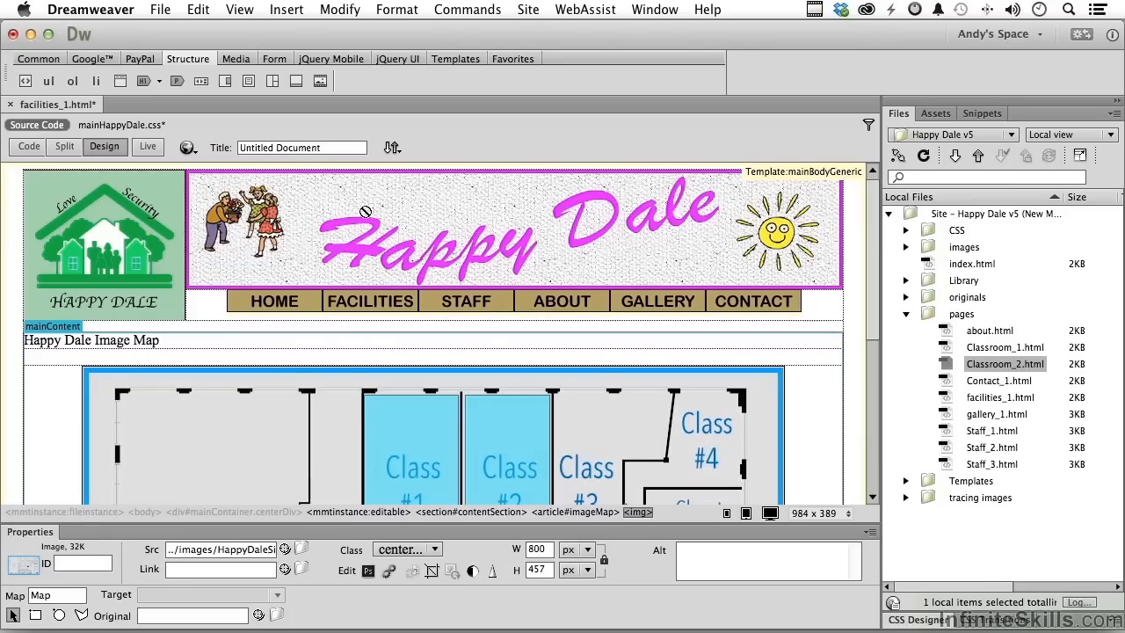
# - Save and close facilities_1.html and mainHappyDale.css, open index.html, and list preview browsers
pyautogui.click(161, 10)
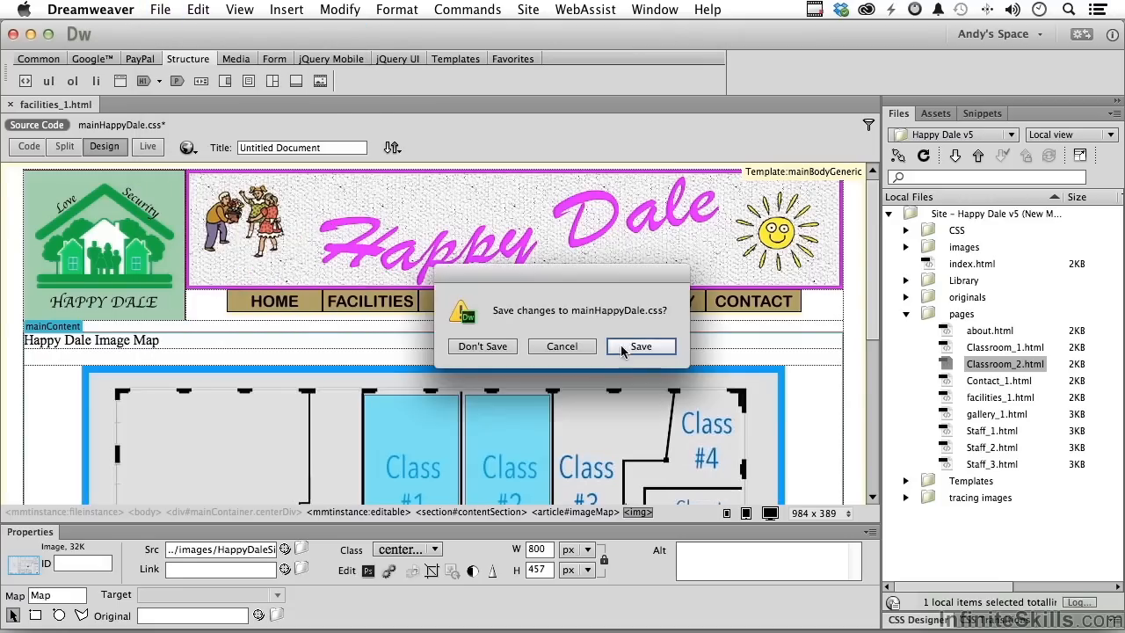
pyautogui.click(640, 345)
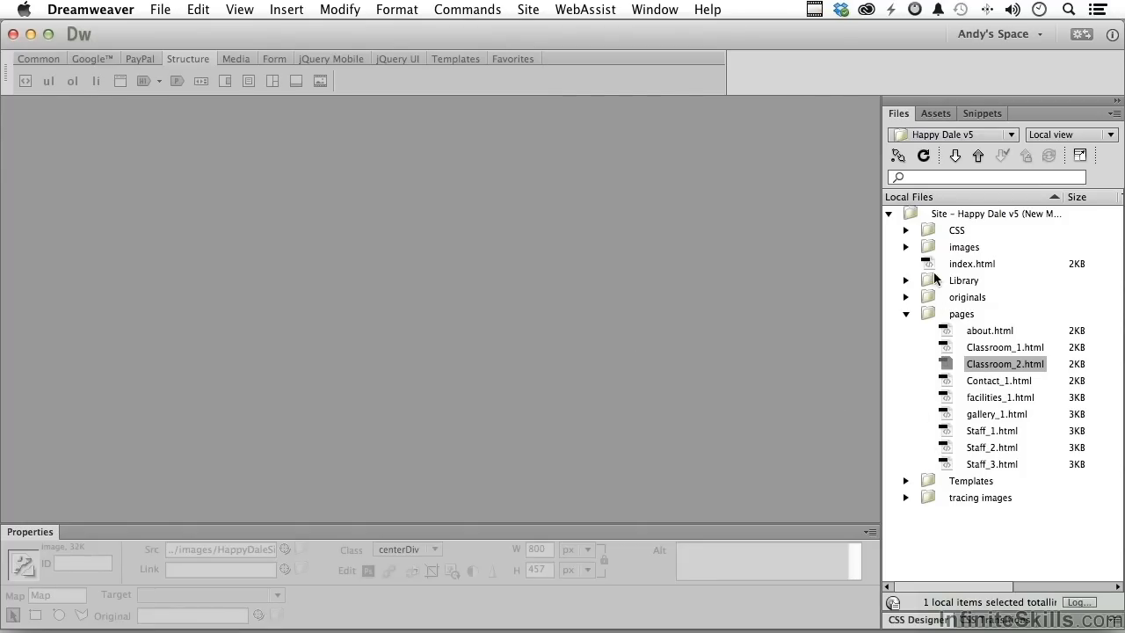
pyautogui.doubleClick(972, 264)
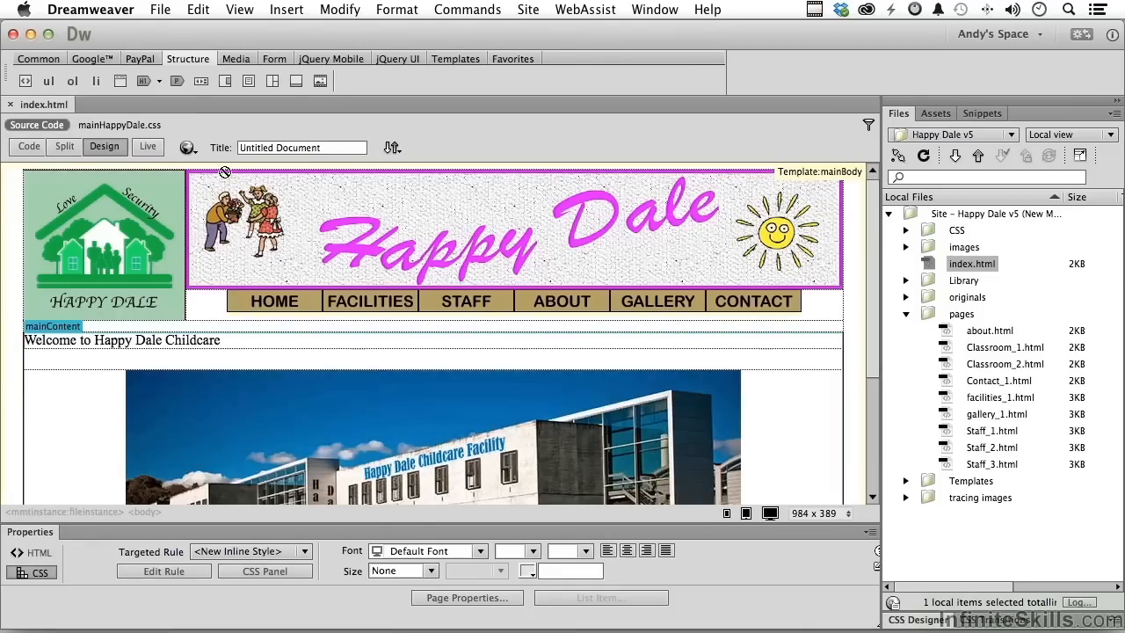
pyautogui.click(188, 146)
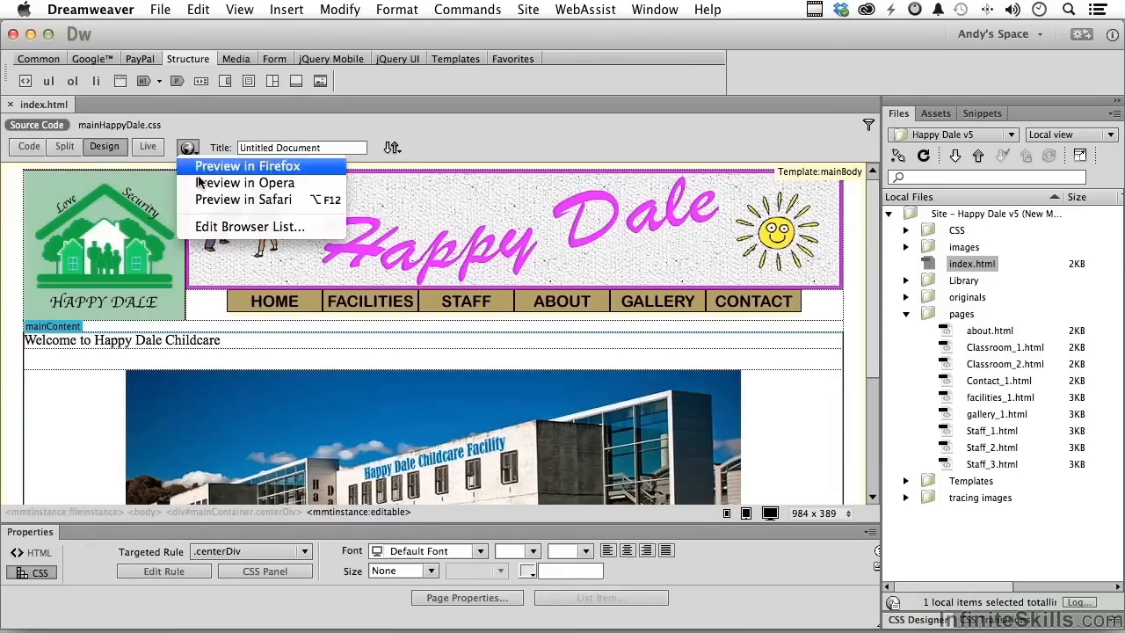
# - Preview in Safari and verify the FACILITIES floor-plan hotspots open the Classroom 1 and Classroom 2 pages
pyautogui.click(244, 200)
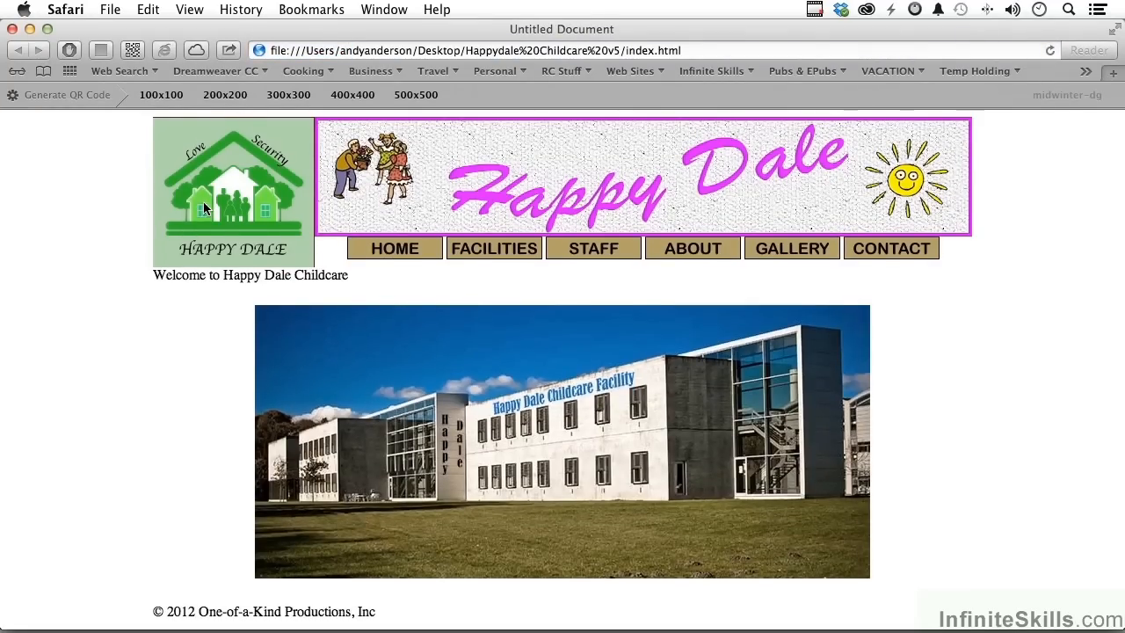
pyautogui.click(486, 248)
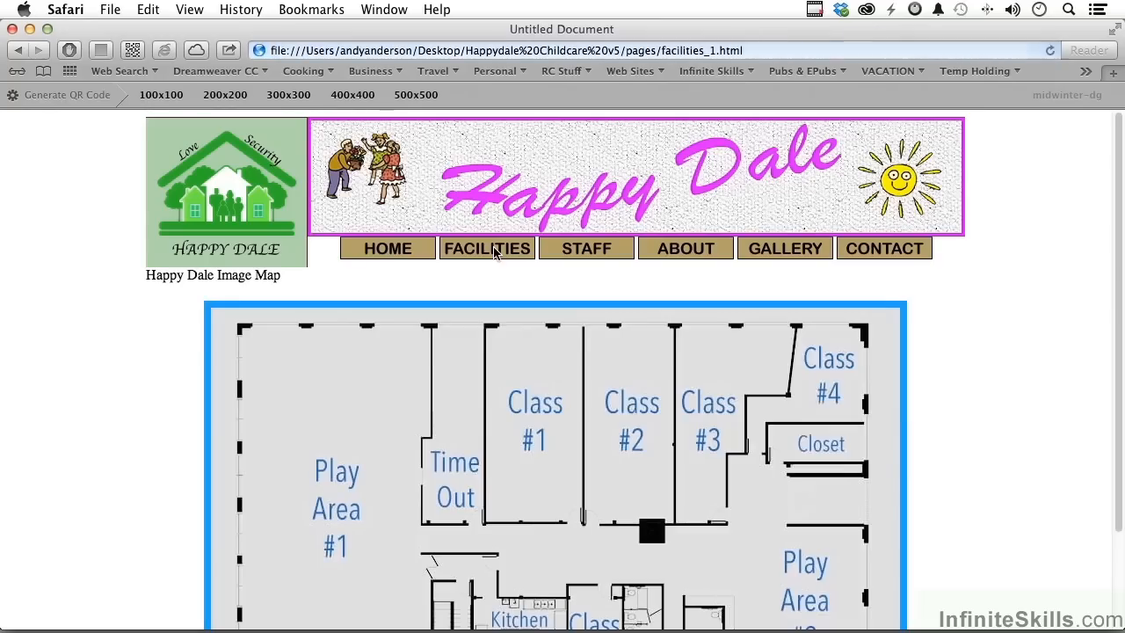
pyautogui.moveTo(519, 401)
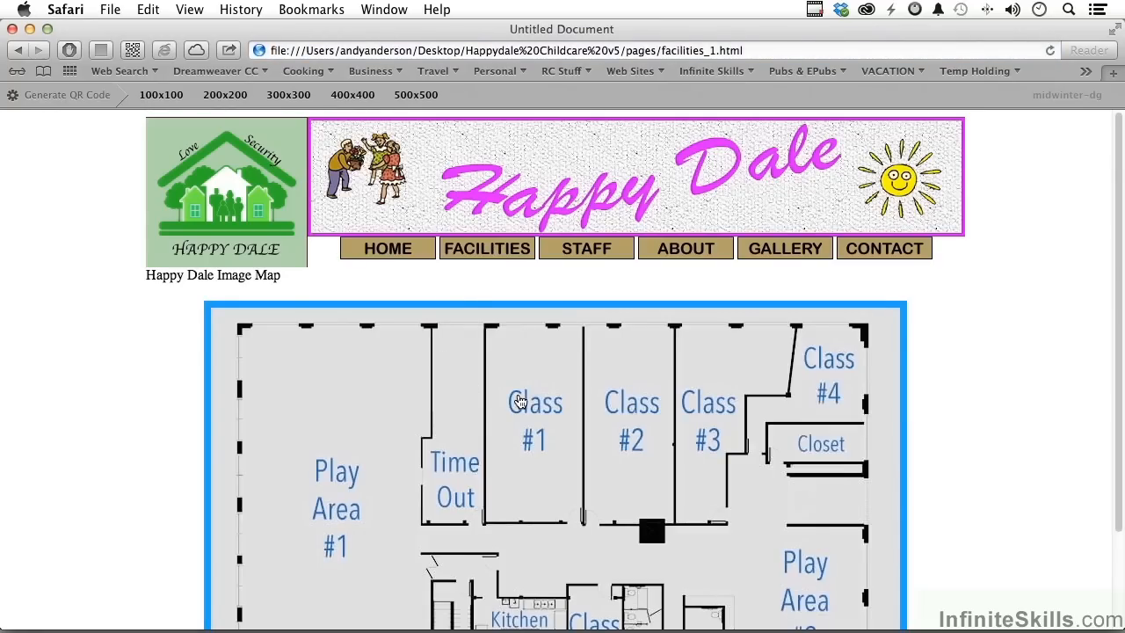
pyautogui.moveTo(435, 387)
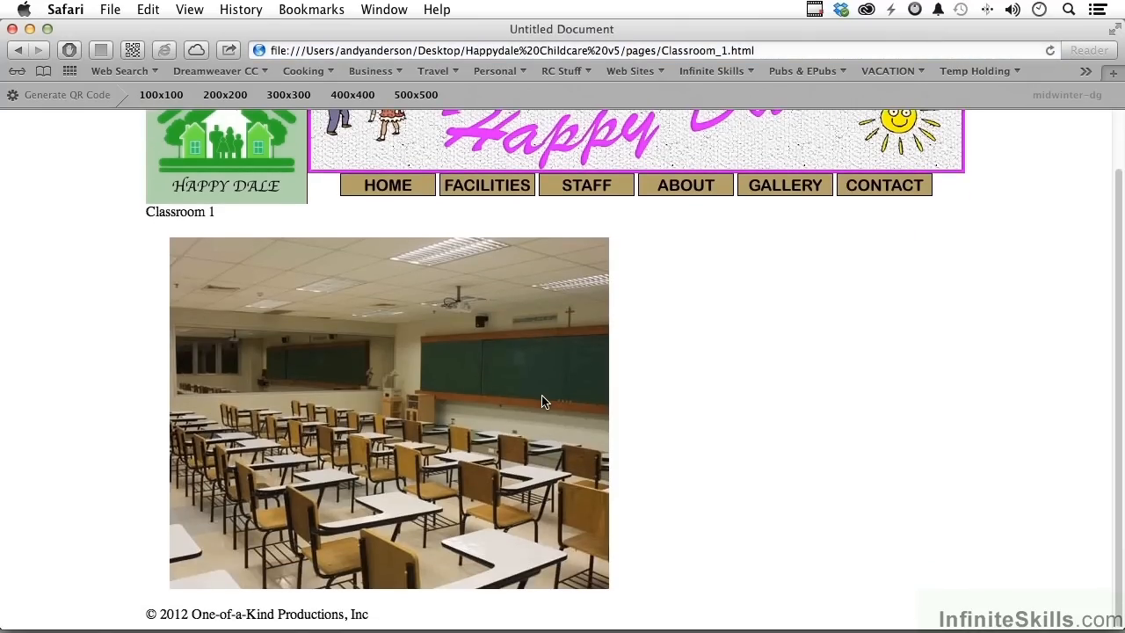
pyautogui.click(486, 185)
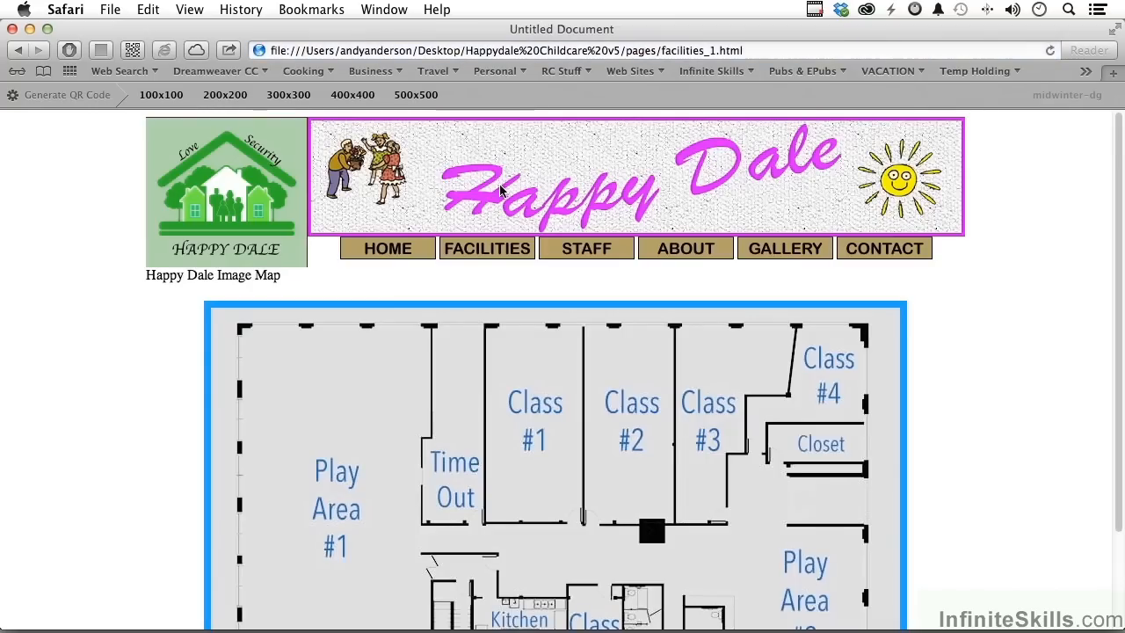
pyautogui.click(630, 404)
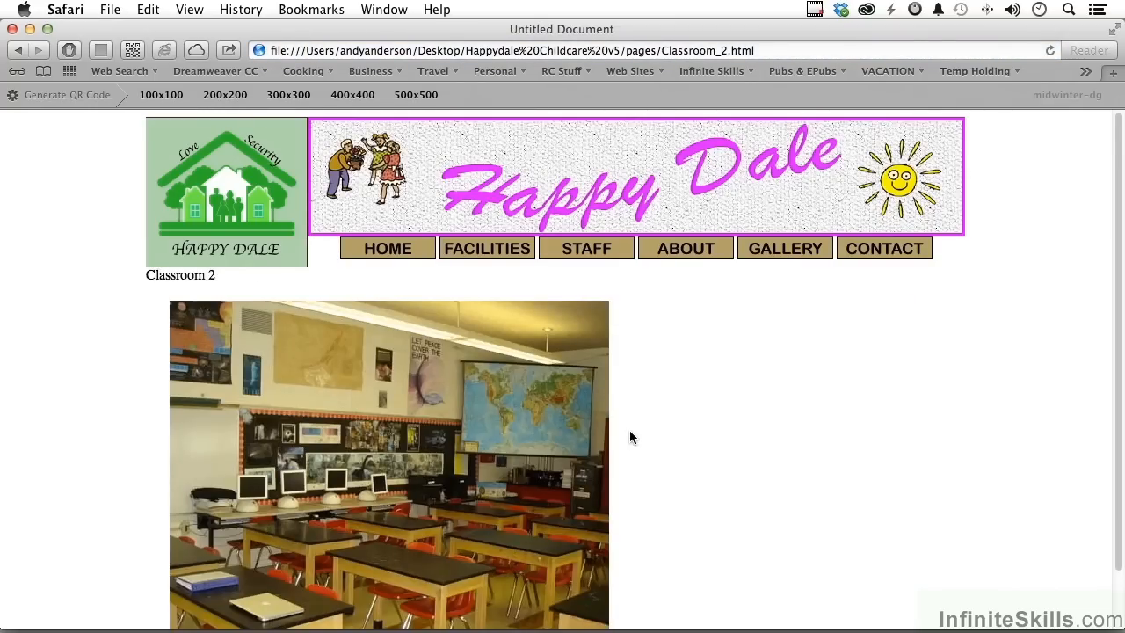
pyautogui.moveTo(492, 267)
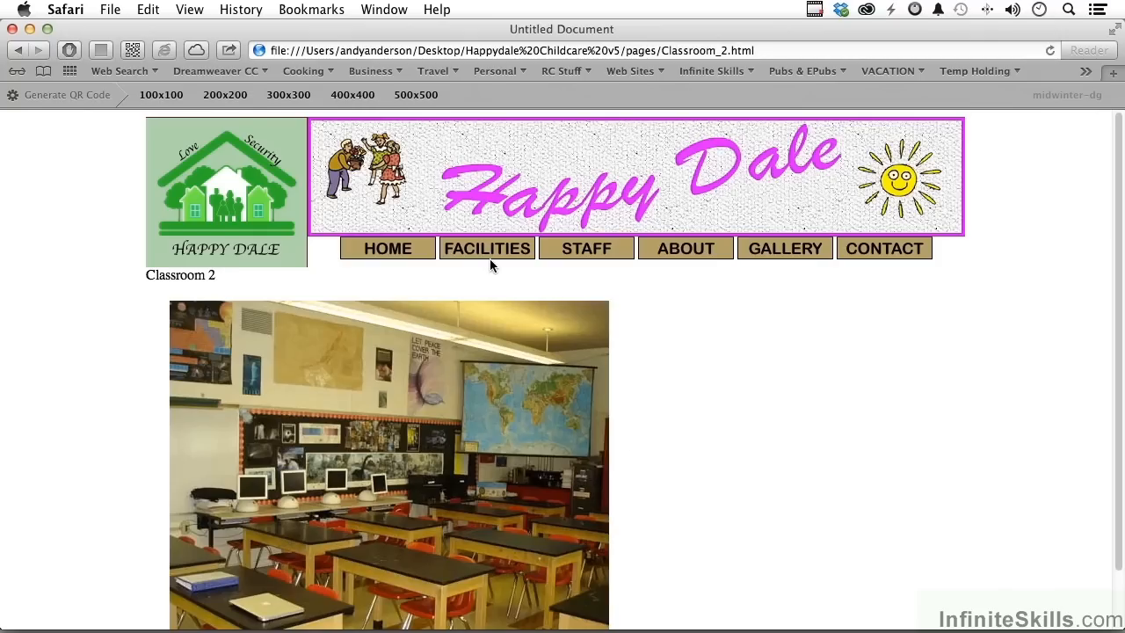
pyautogui.click(487, 248)
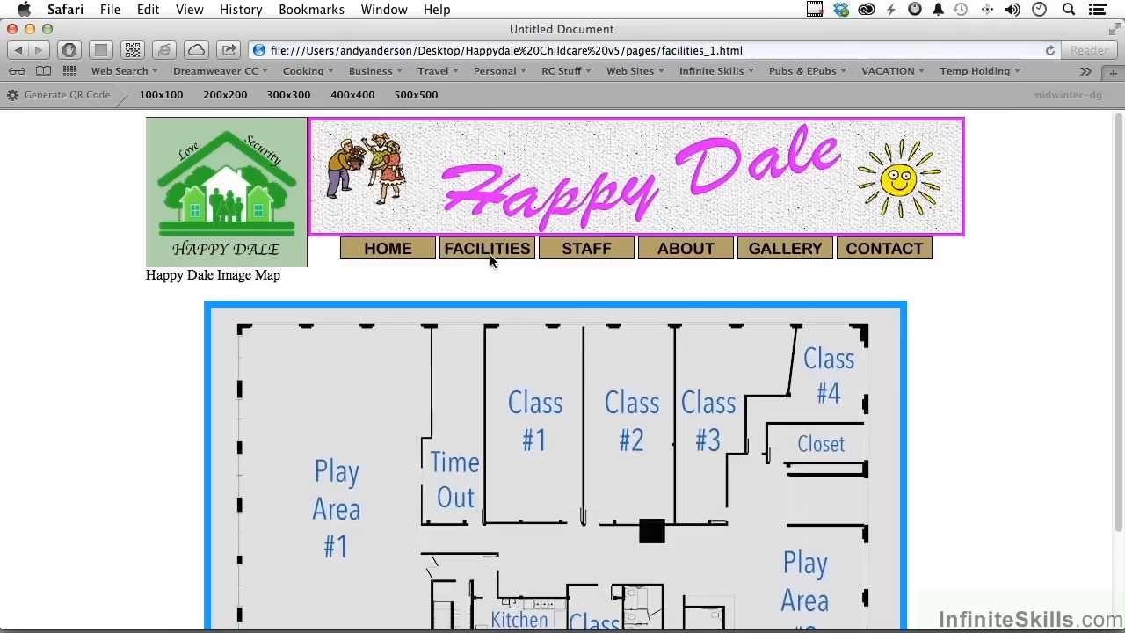
pyautogui.moveTo(551, 433)
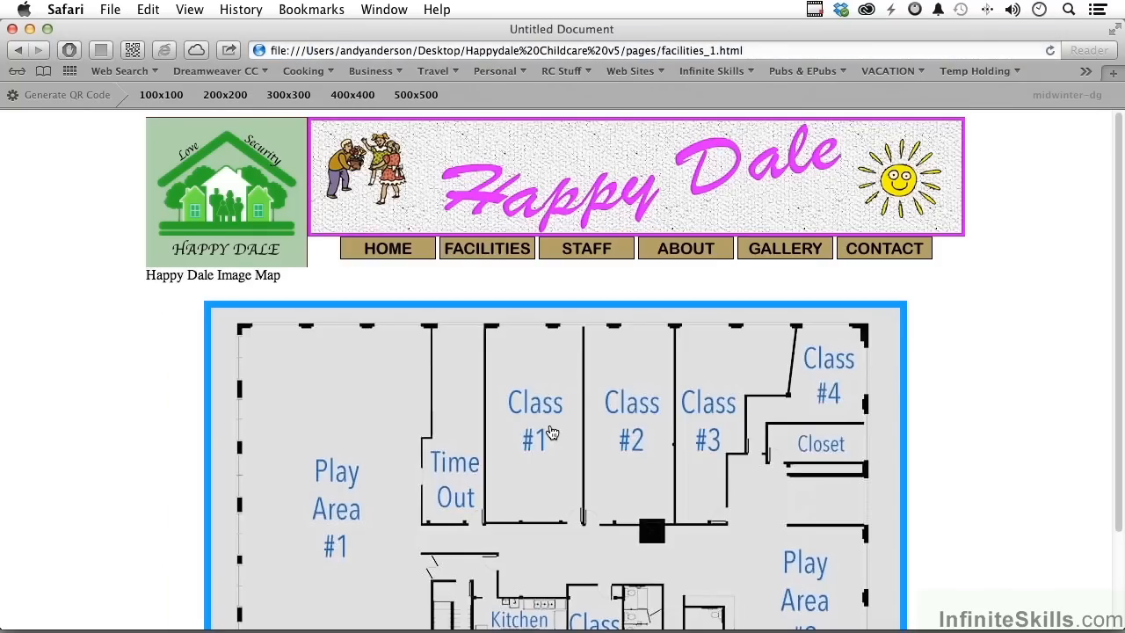